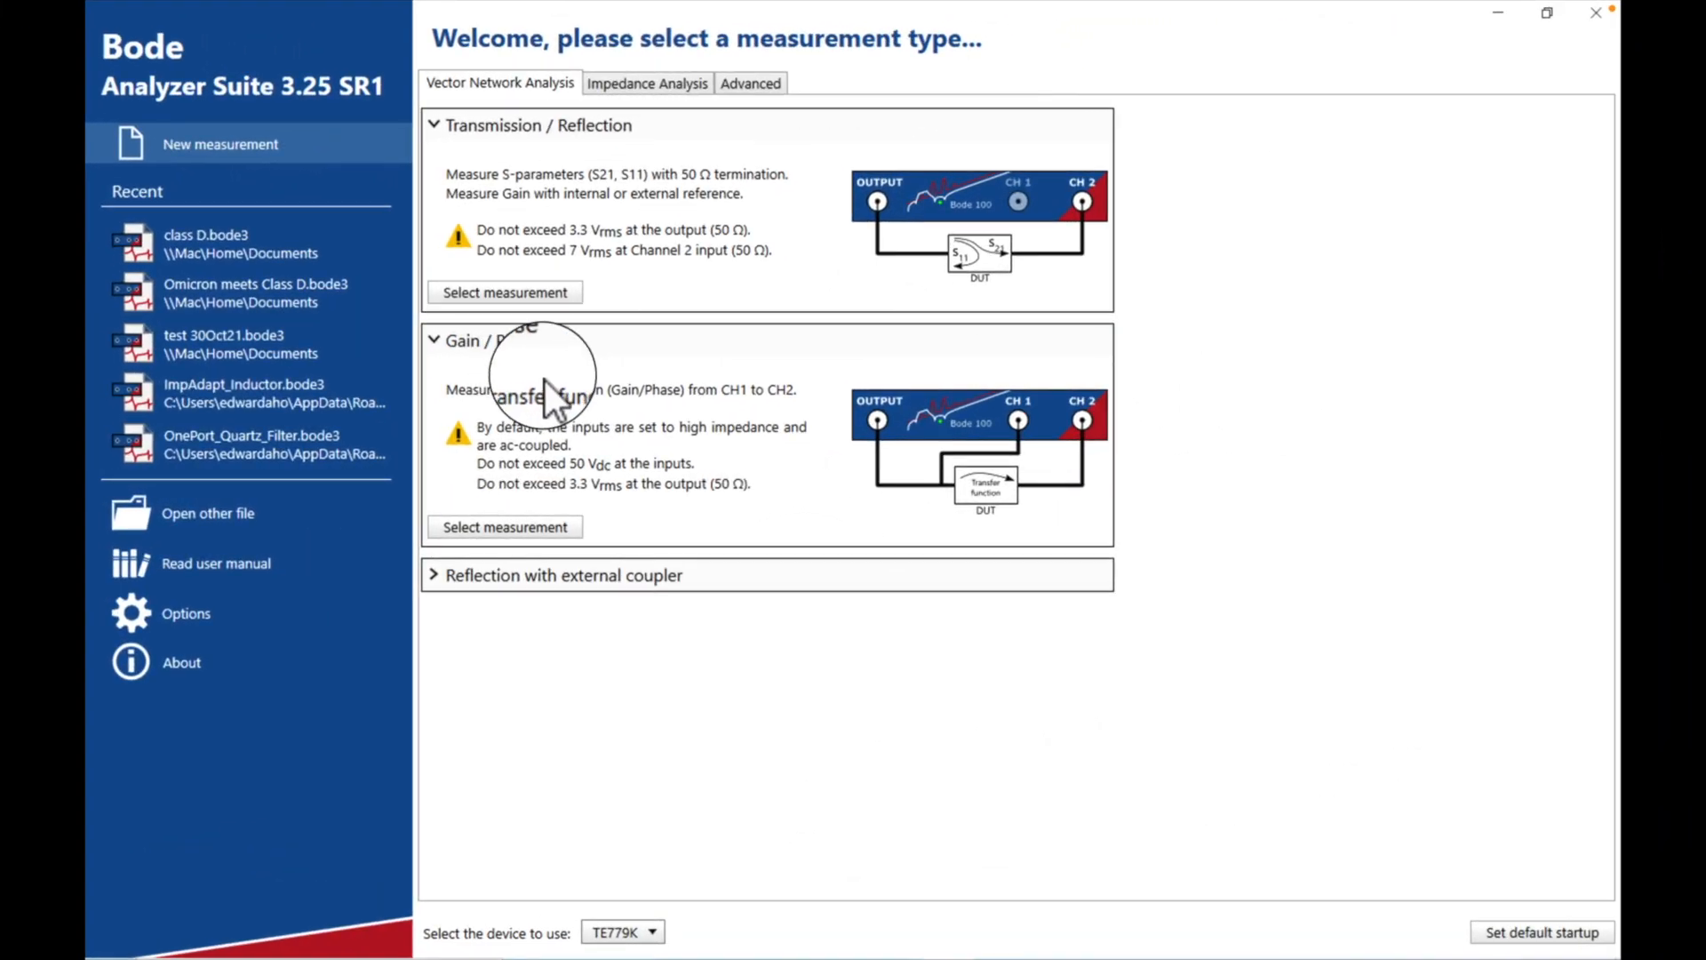
pyautogui.moveTo(293, 124)
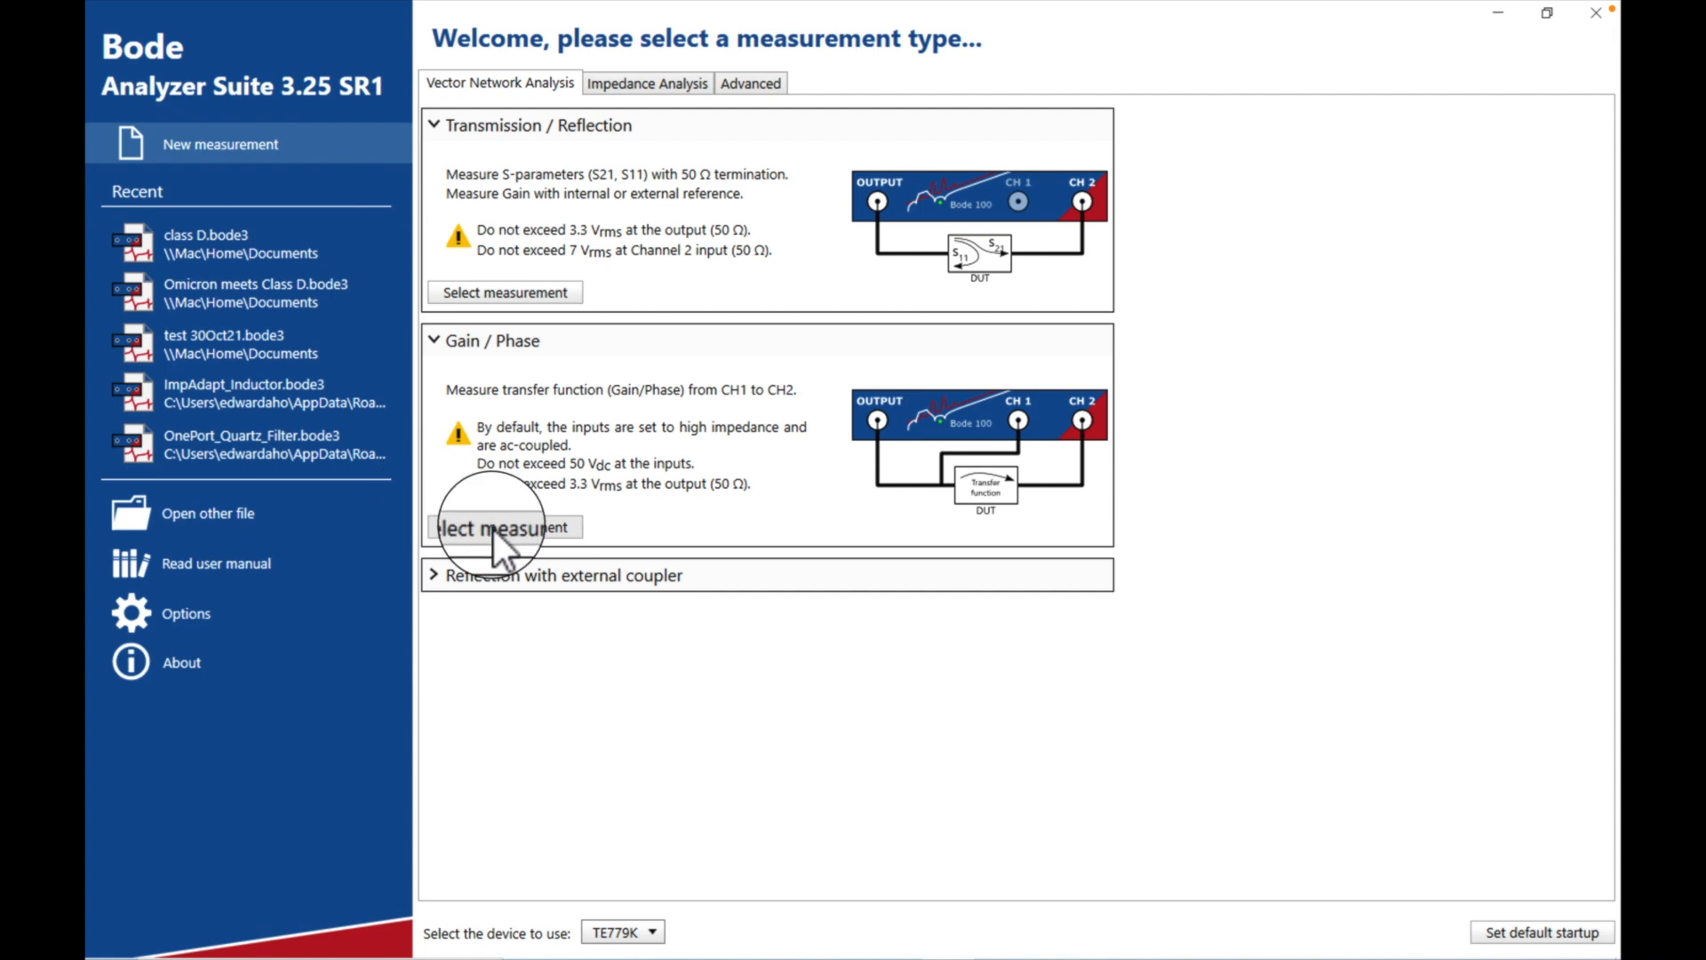
# Start a new Gain/Phase measurement from the welcome screen.
pyautogui.click(505, 527)
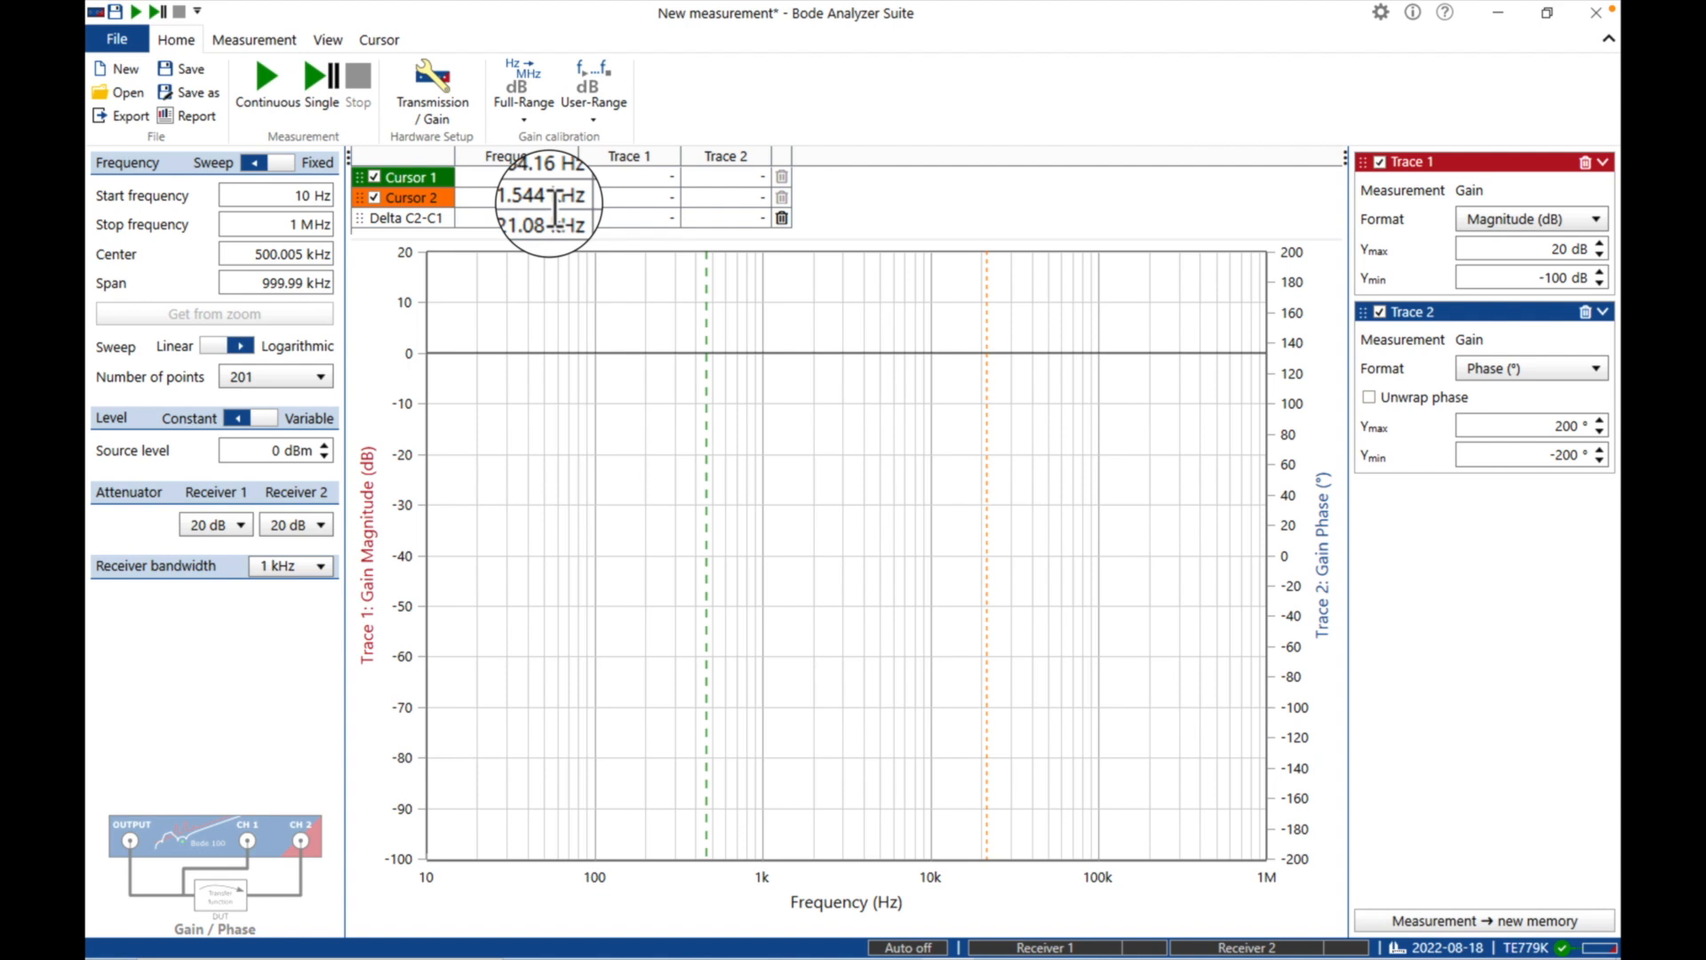
pyautogui.moveTo(867, 320)
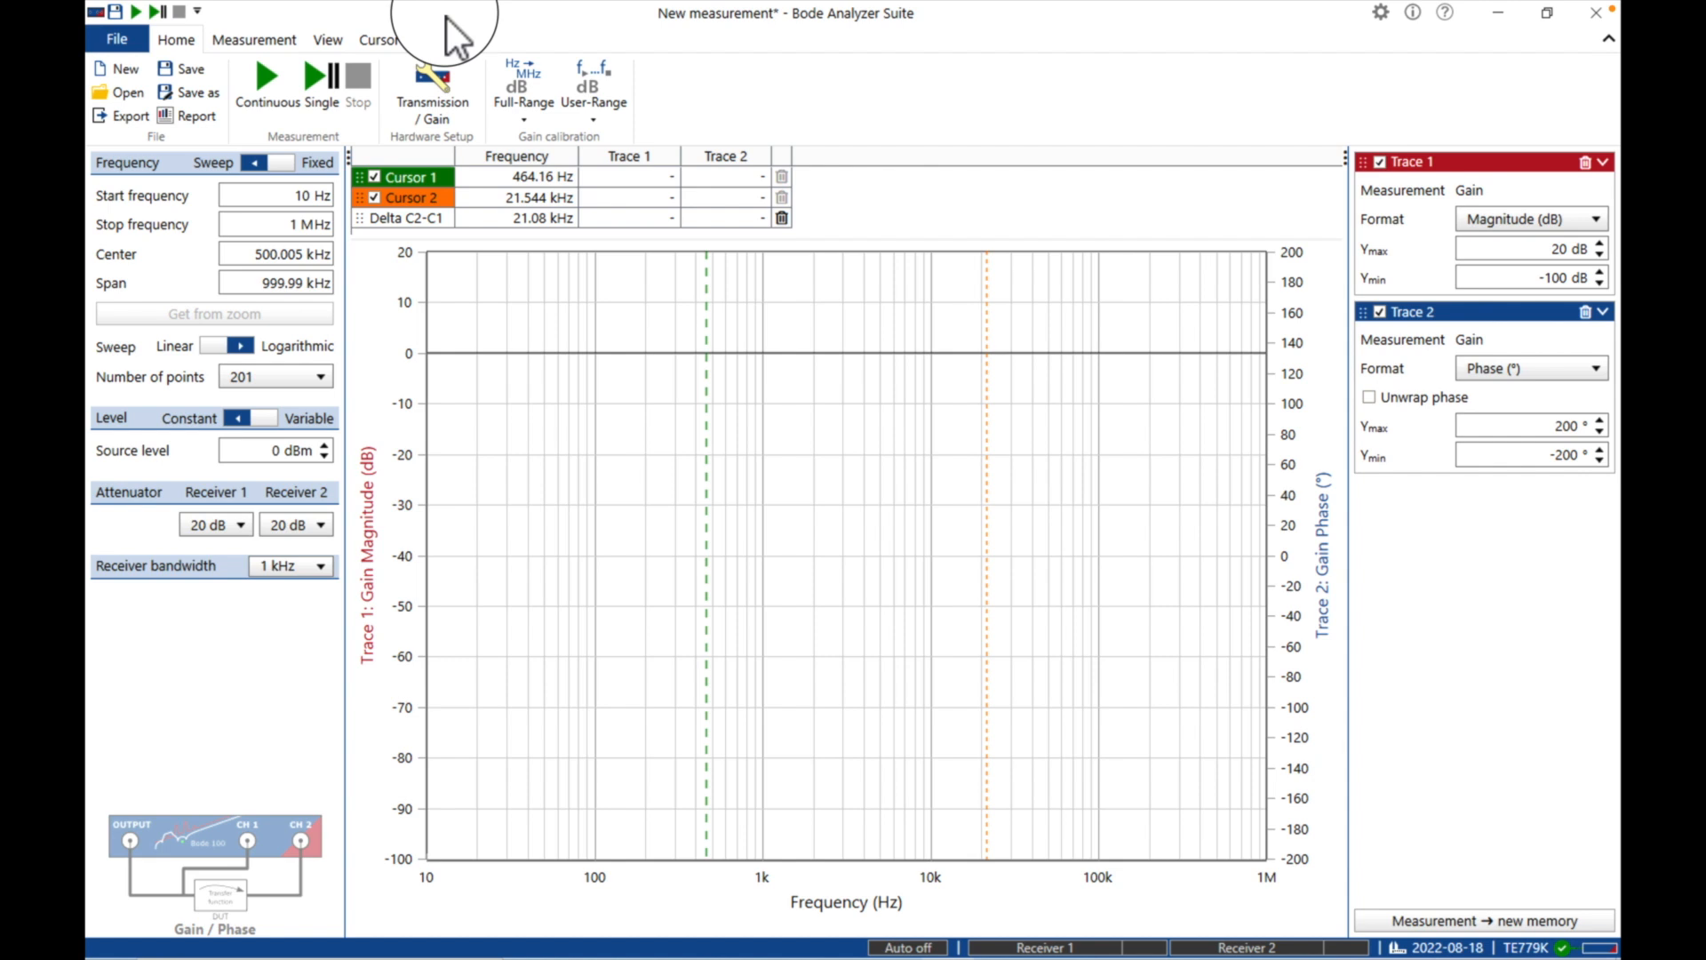
# Open the Bode 100 hardware setup via Transmission / Gain.
pyautogui.click(433, 80)
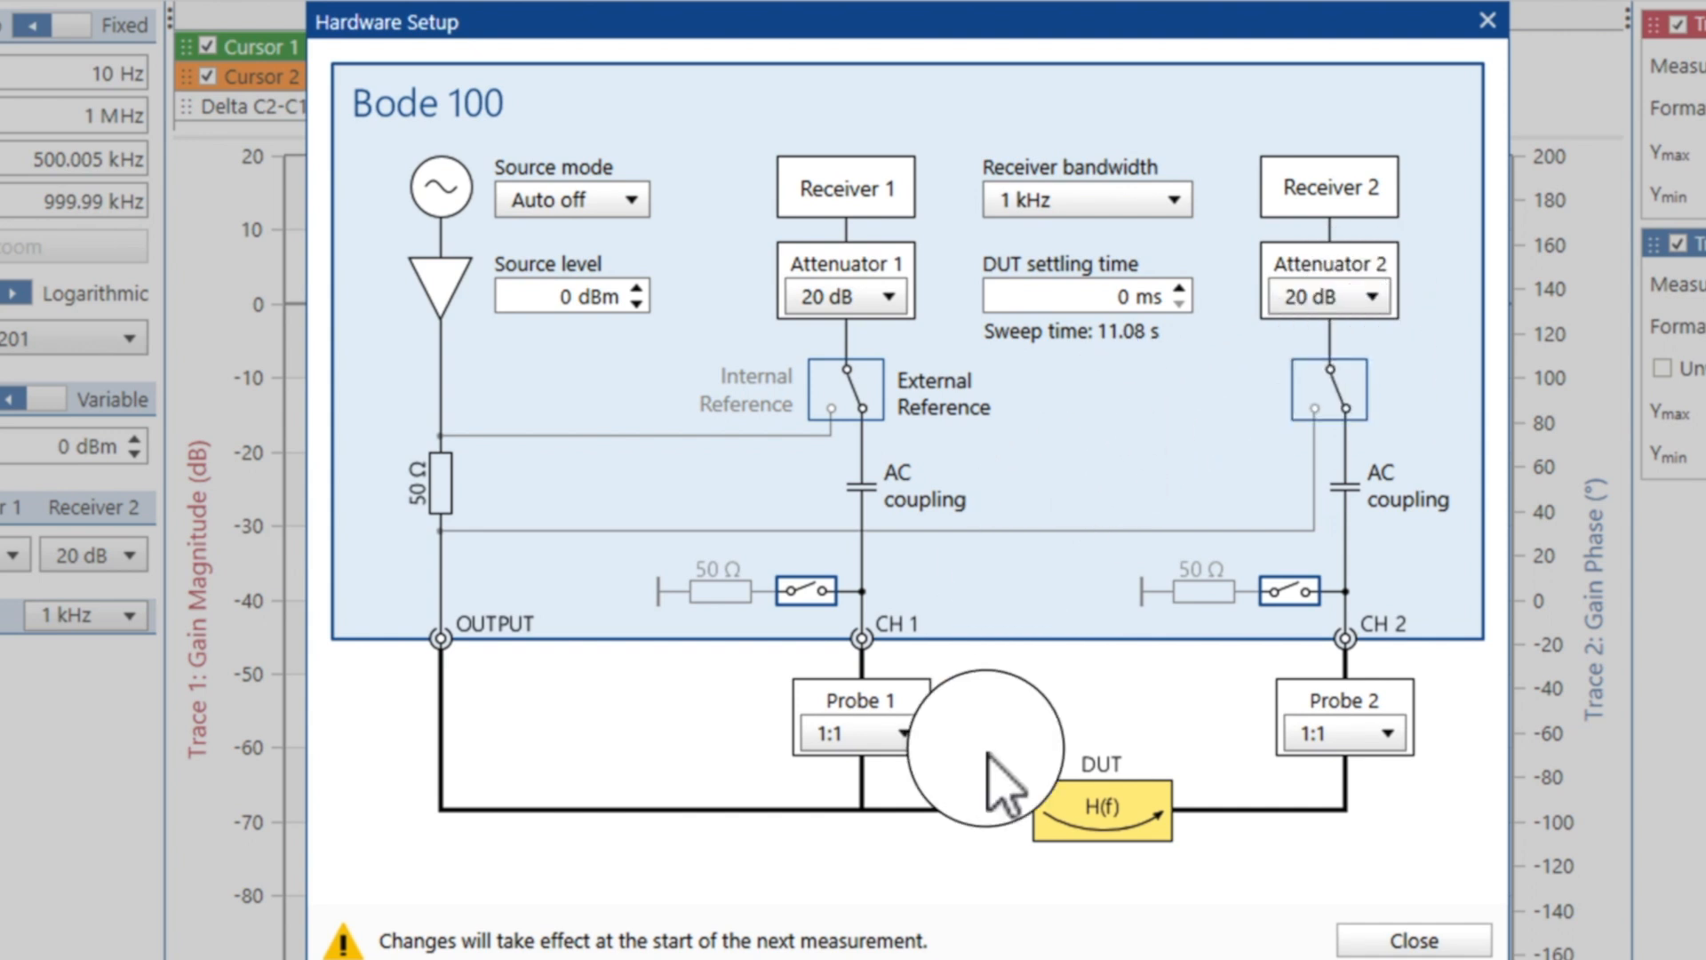
pyautogui.moveTo(1001, 771)
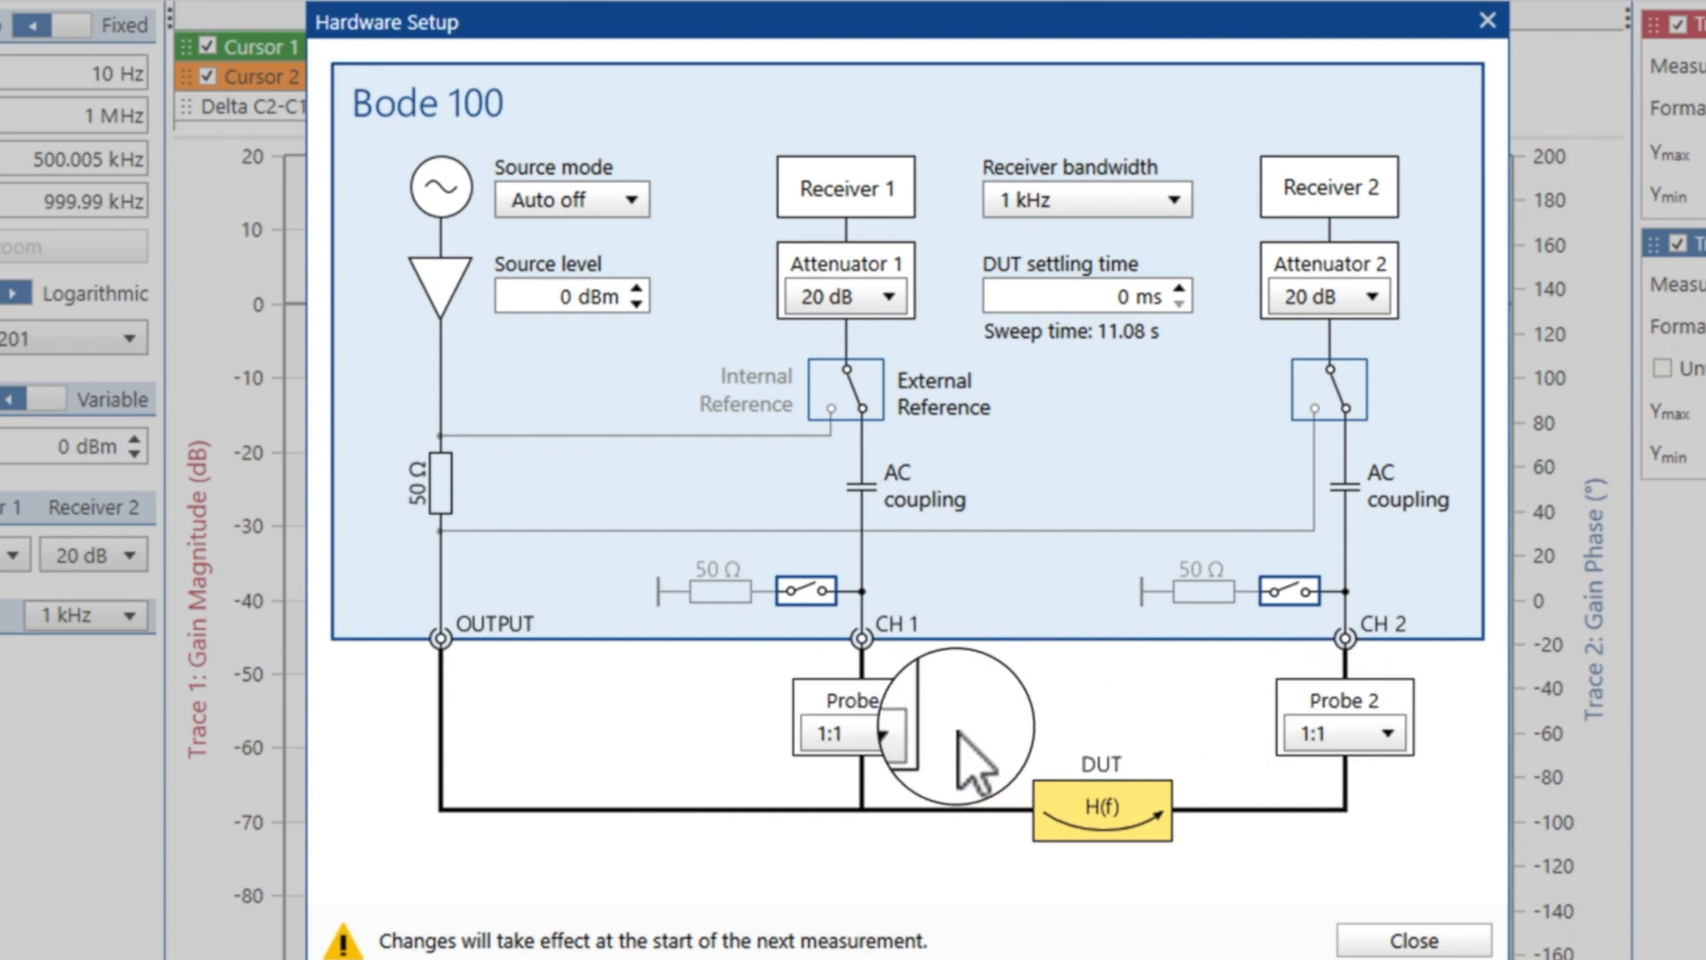
# Set both probes to 10:1 and receiver bandwidth to 30 Hz, then close Hardware Setup.
pyautogui.click(886, 733)
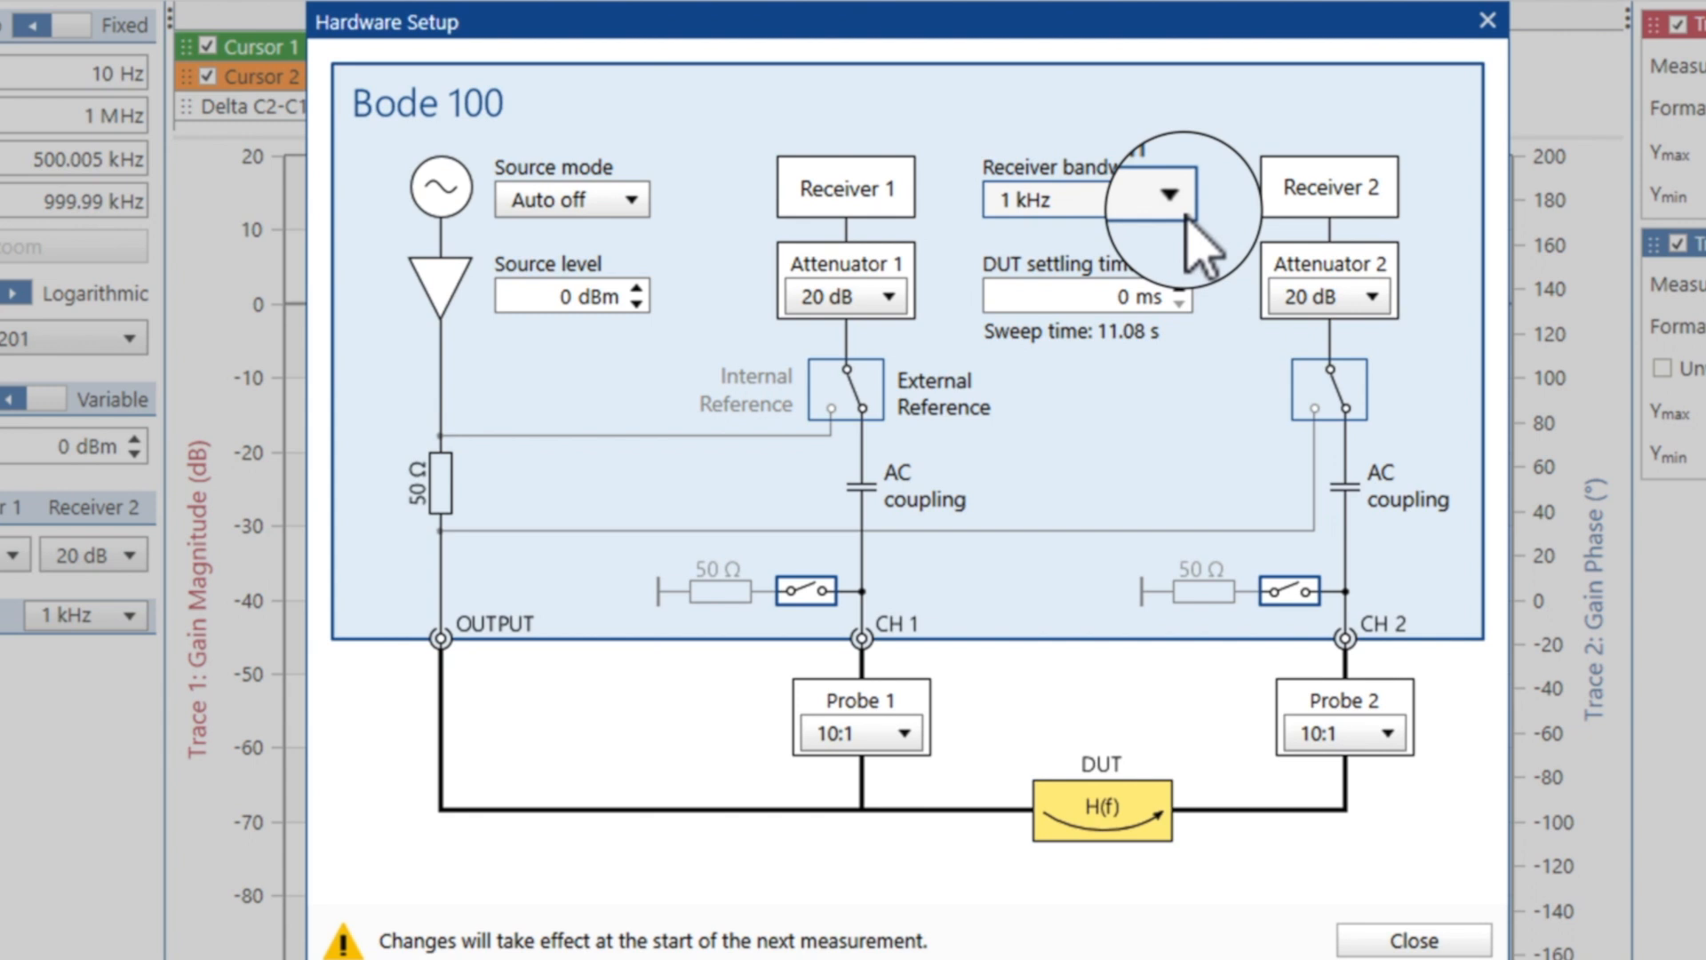
pyautogui.click(1167, 196)
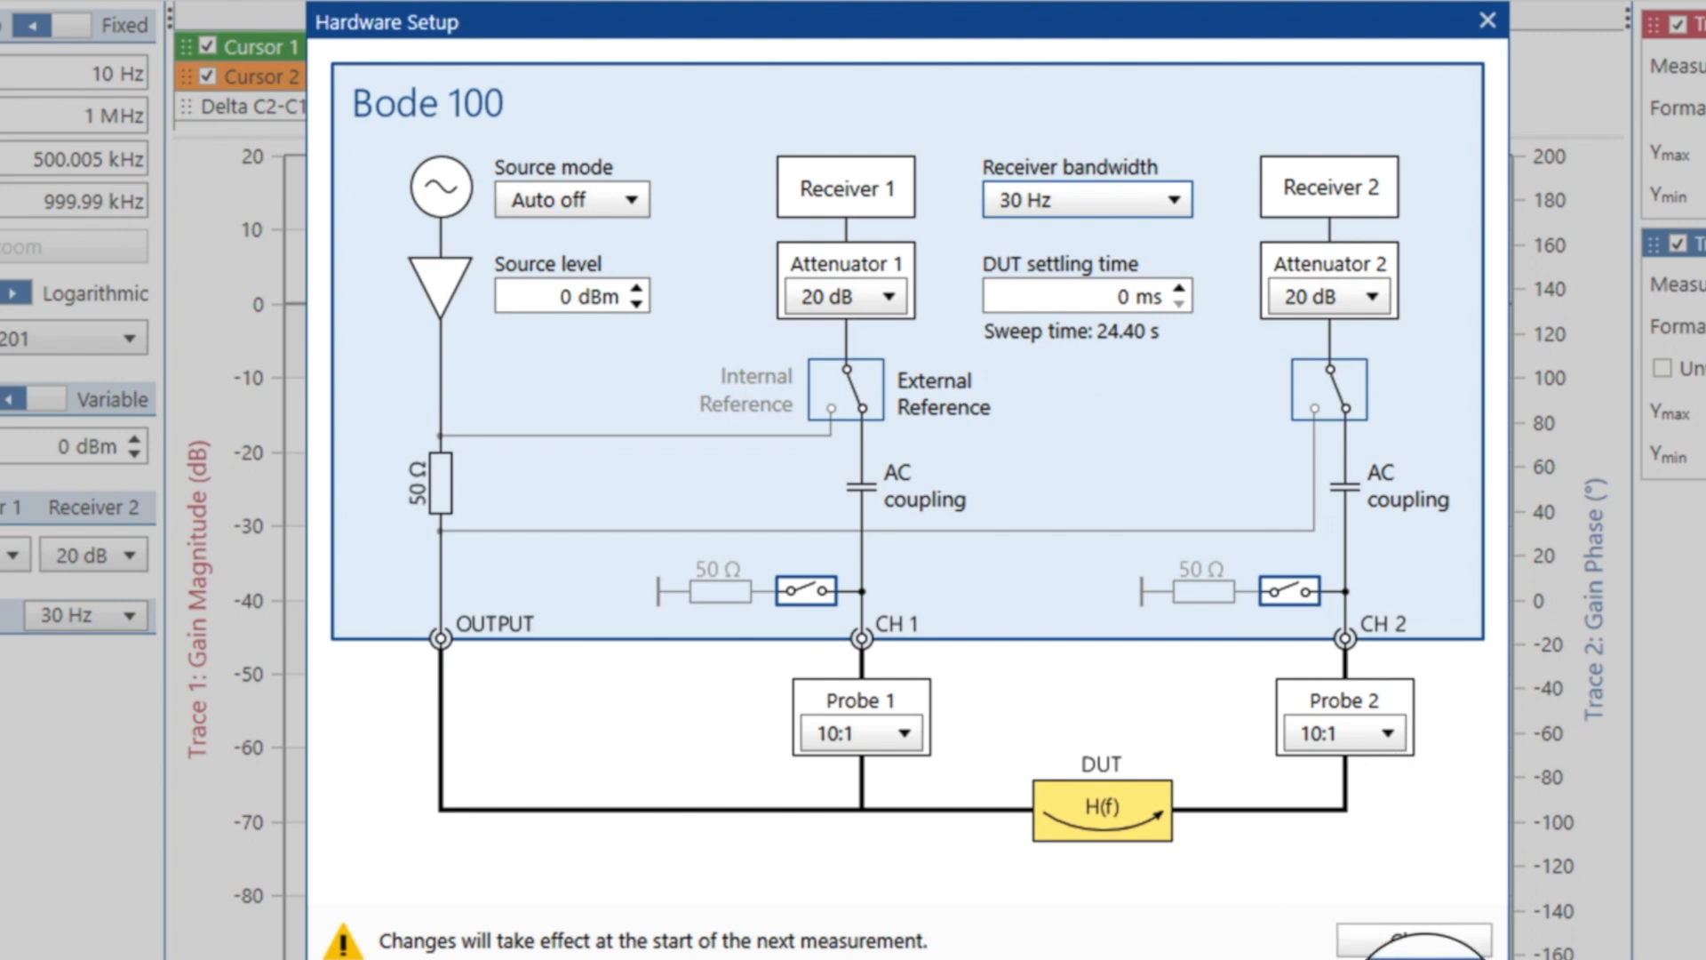
pyautogui.click(1483, 19)
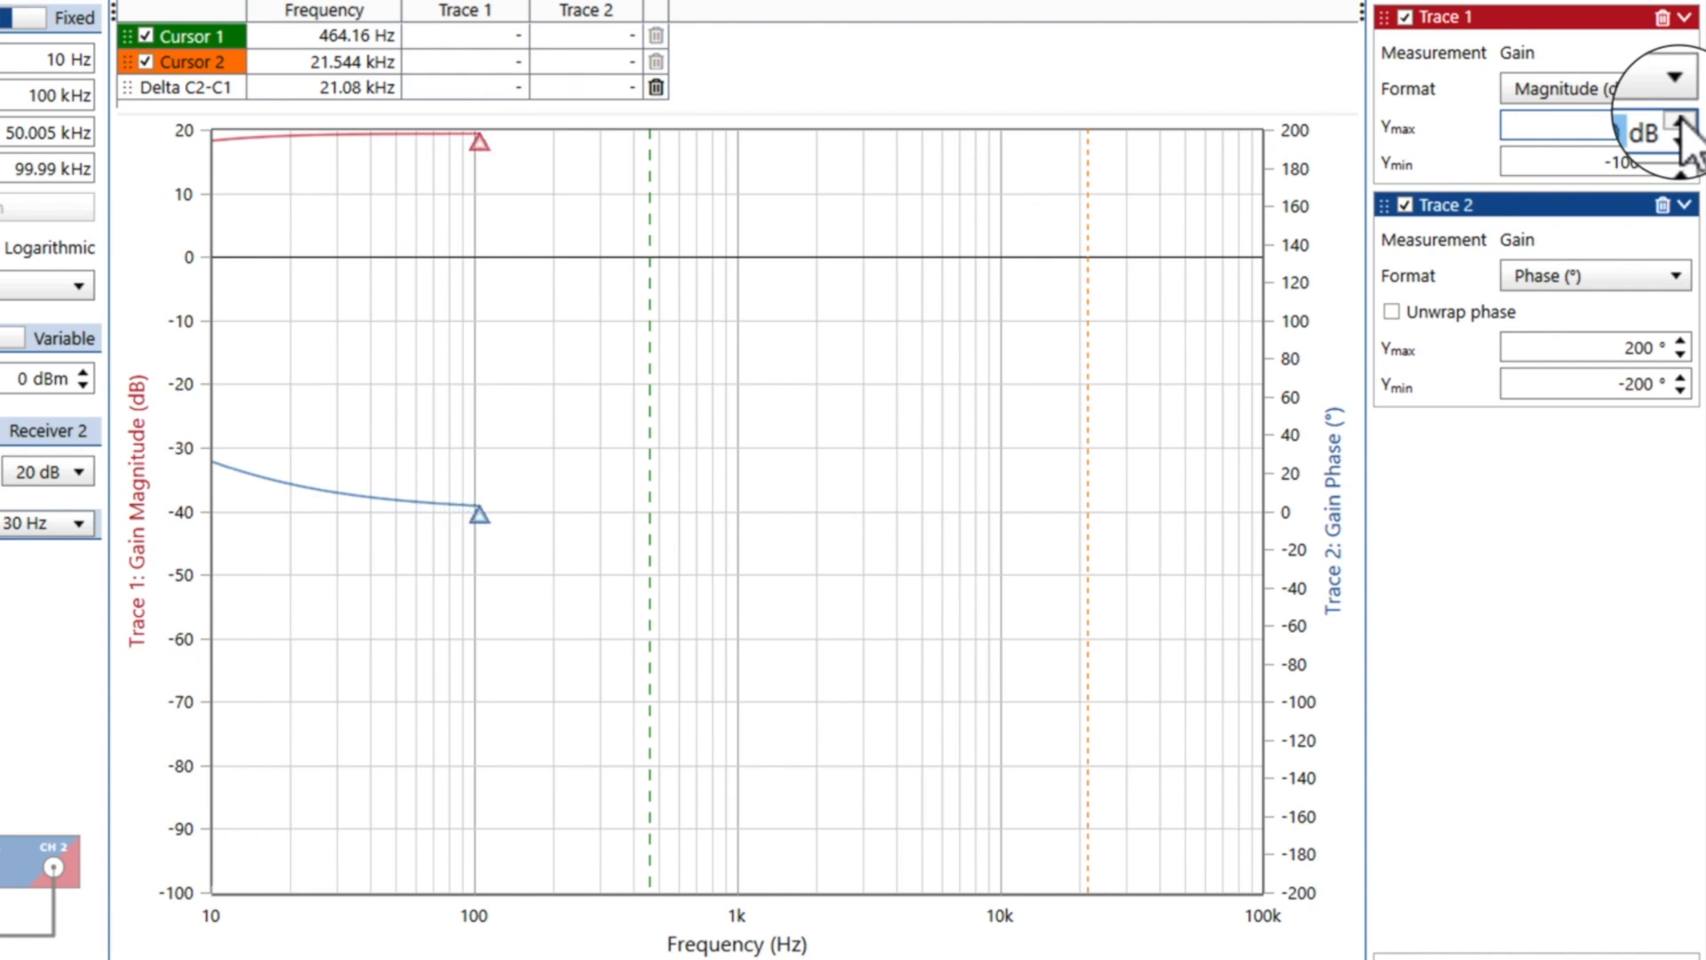
# Set the Trace 1 gain axis to Ymax 30 dB and Ymin -30 dB.
pyautogui.click(1677, 118)
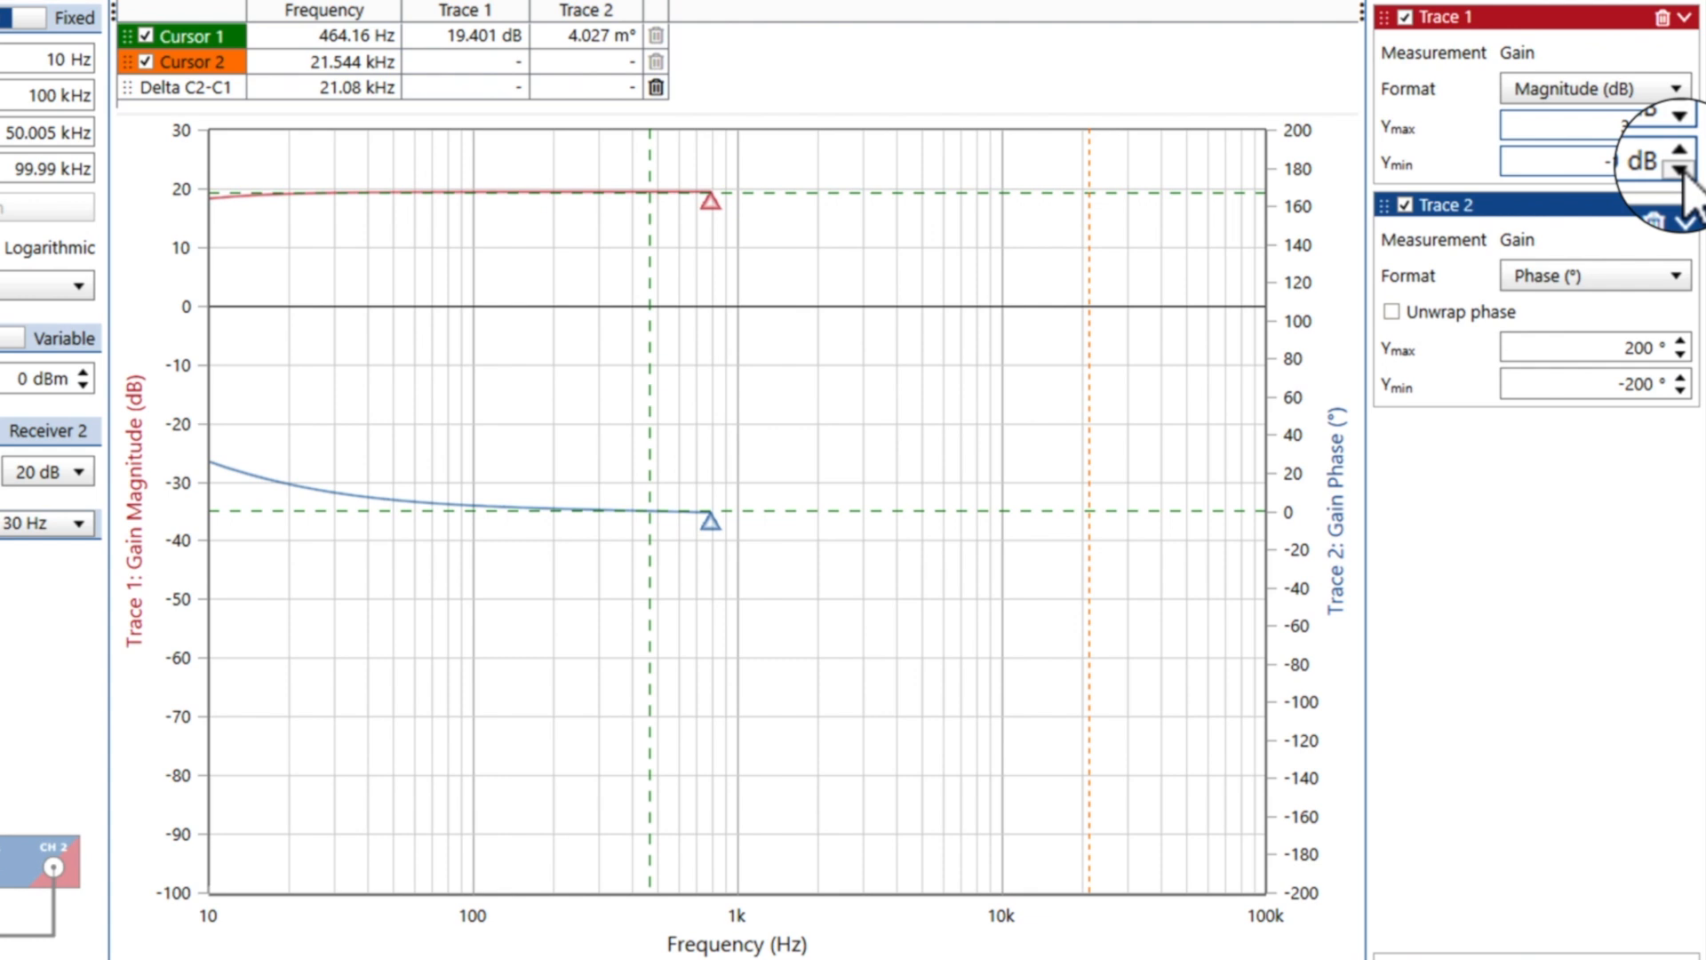
pyautogui.click(1683, 158)
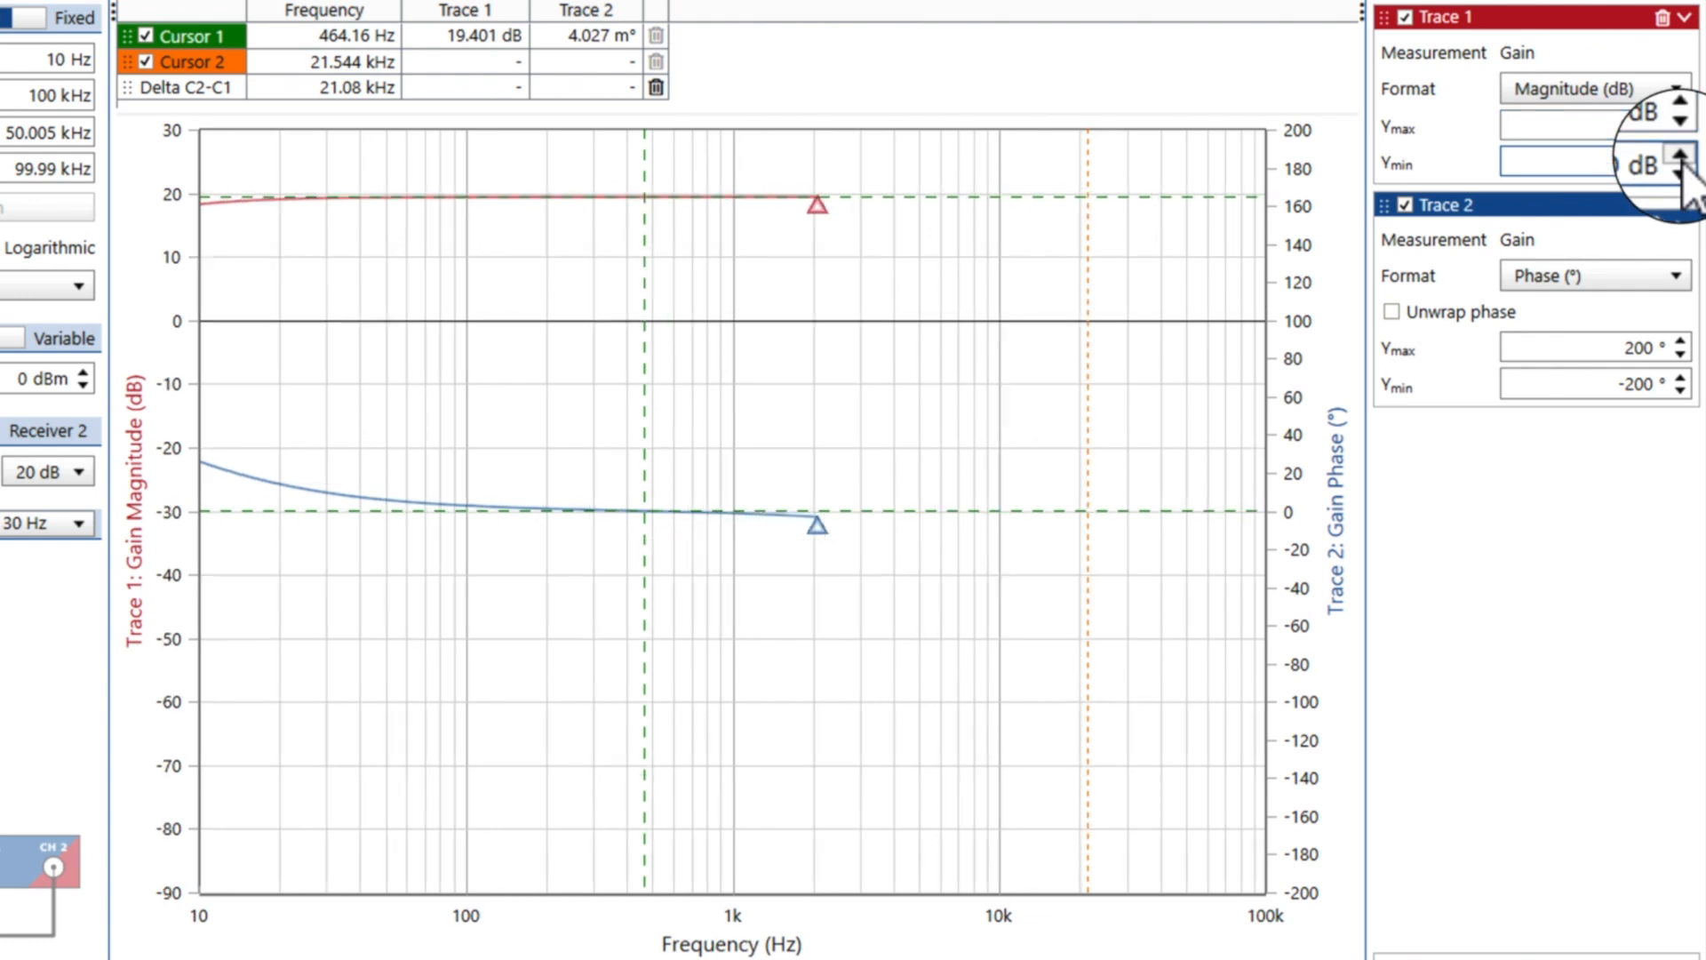
pyautogui.click(1678, 155)
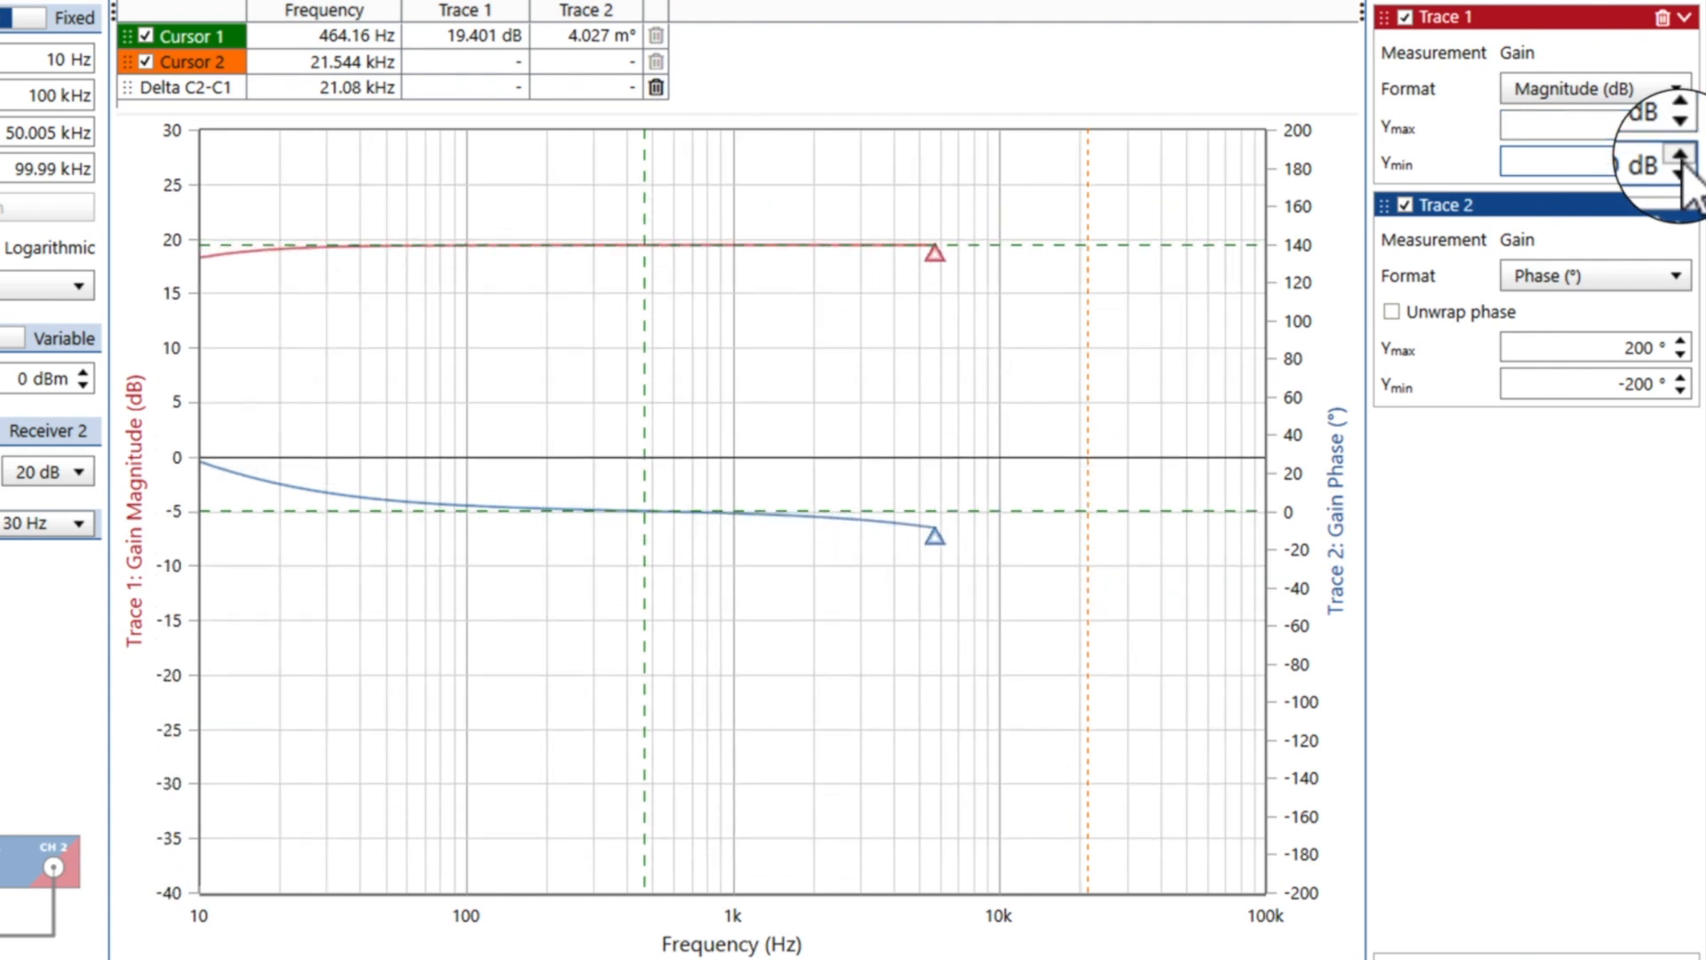
pyautogui.click(1675, 159)
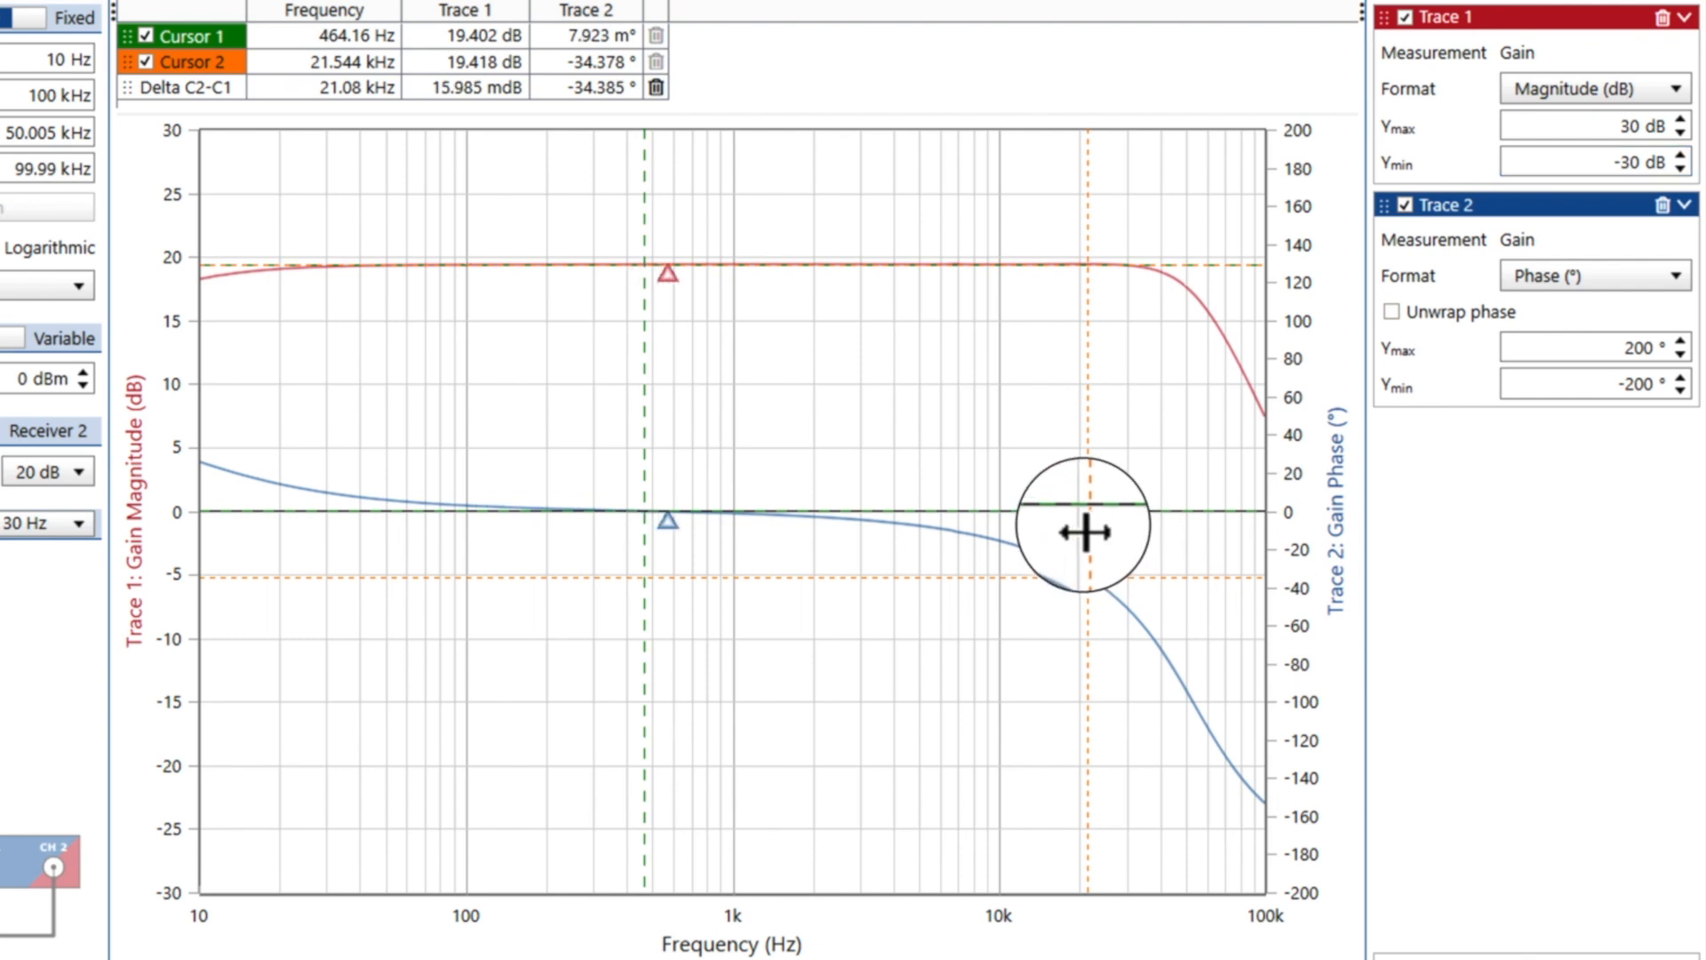
# Place Cursor 2 at 20 kHz and Cursor 1 at 20 Hz on the plot.
pyautogui.moveTo(1085, 528); pyautogui.dragTo(1077, 525)
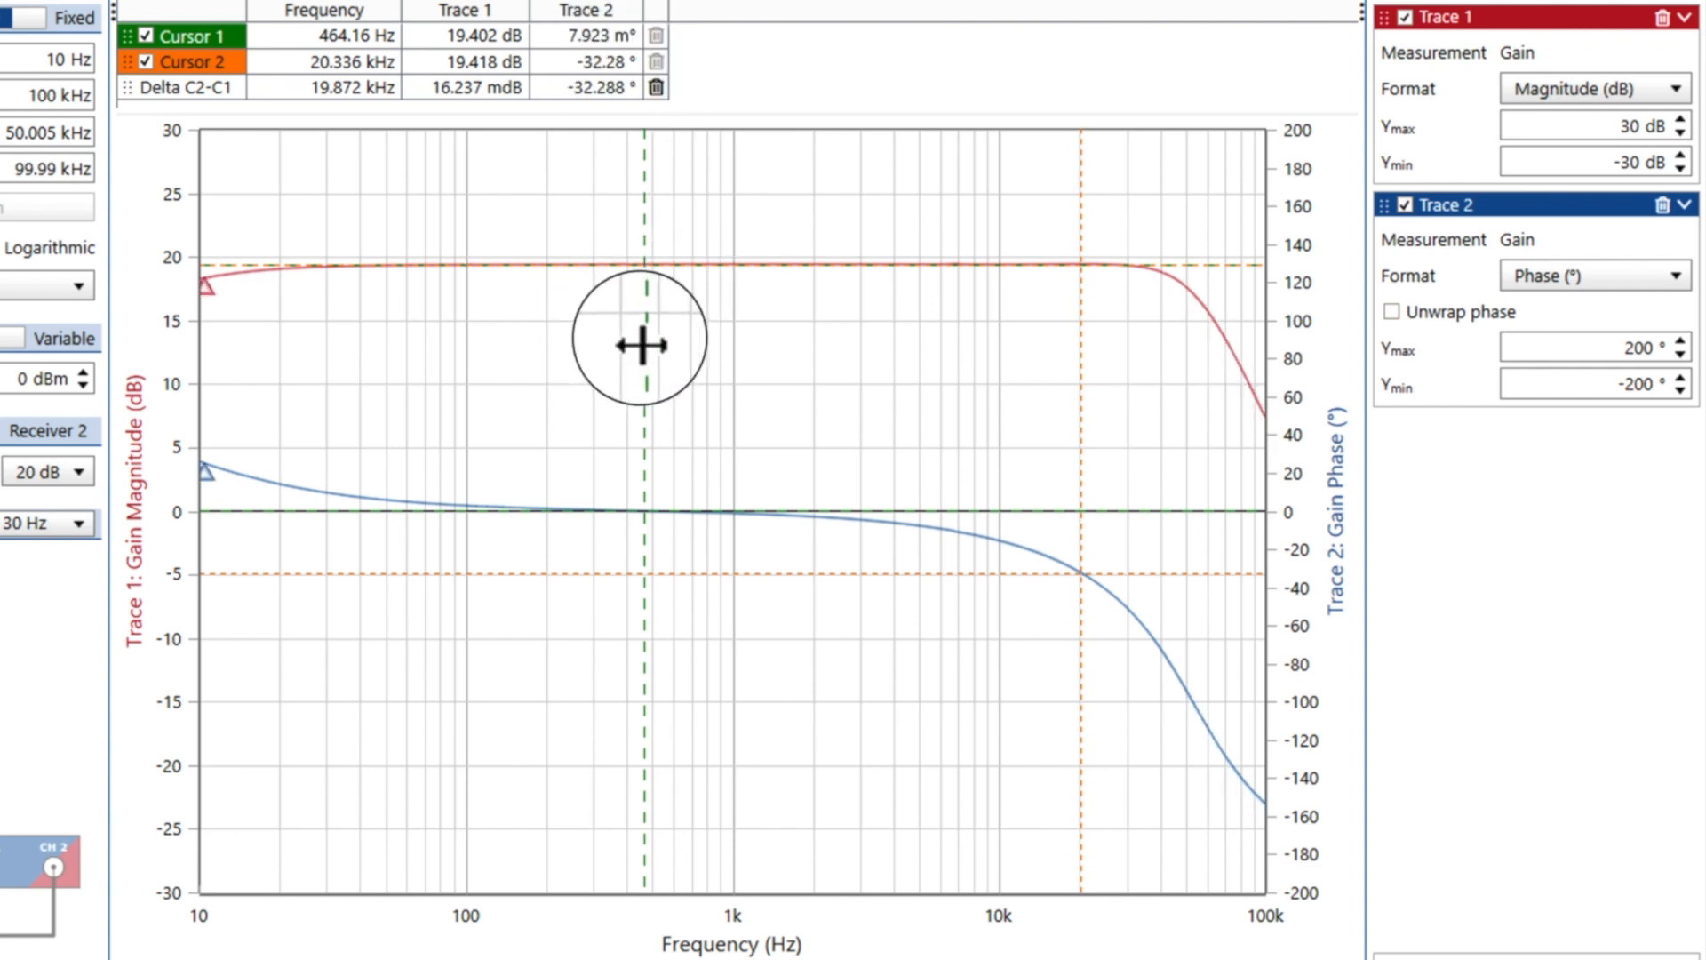
pyautogui.moveTo(641, 339); pyautogui.dragTo(277, 383)
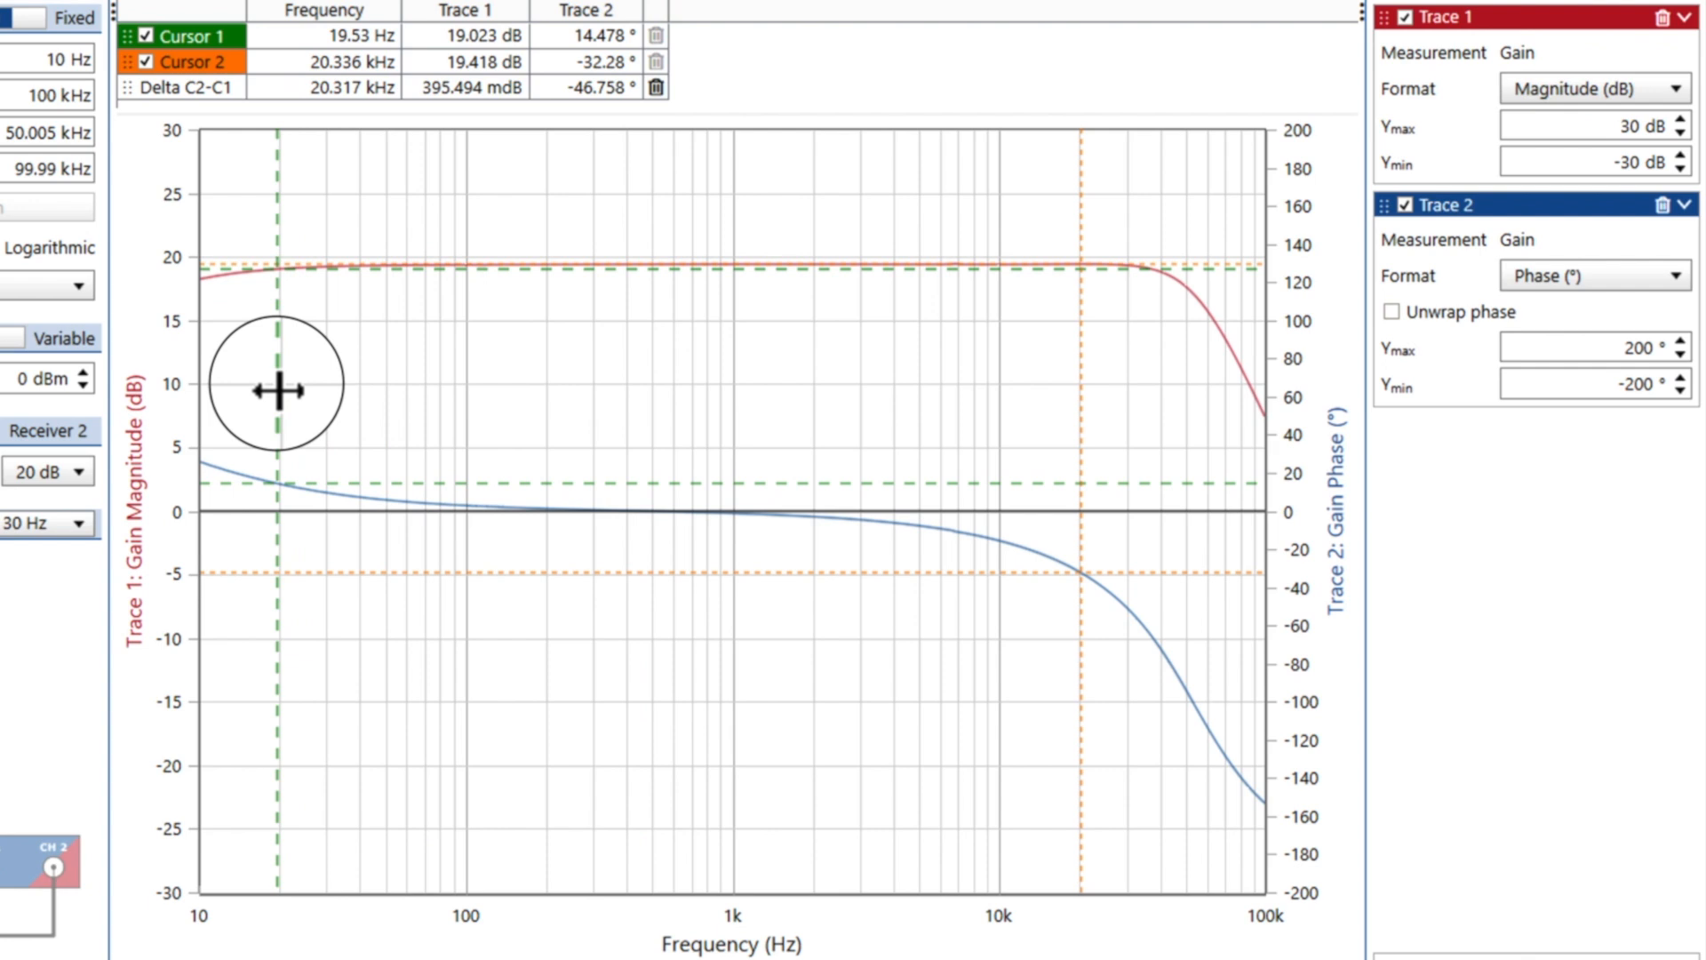
pyautogui.moveTo(276, 383); pyautogui.dragTo(305, 383)
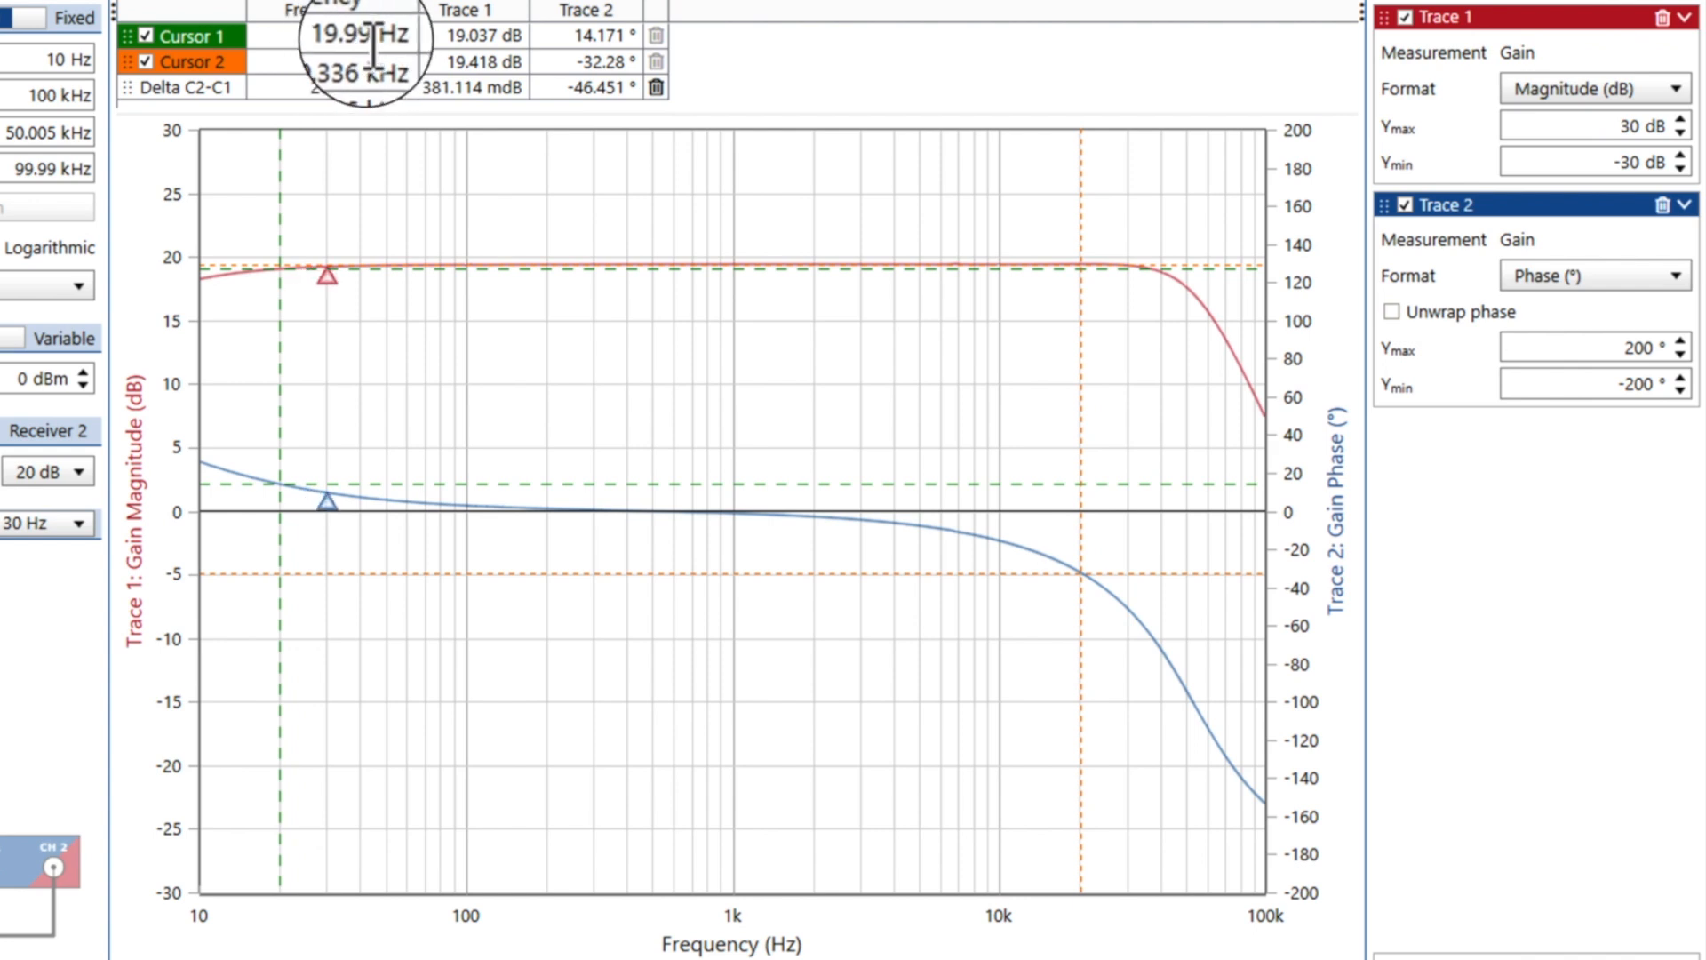
pyautogui.moveTo(327, 277); pyautogui.dragTo(413, 277)
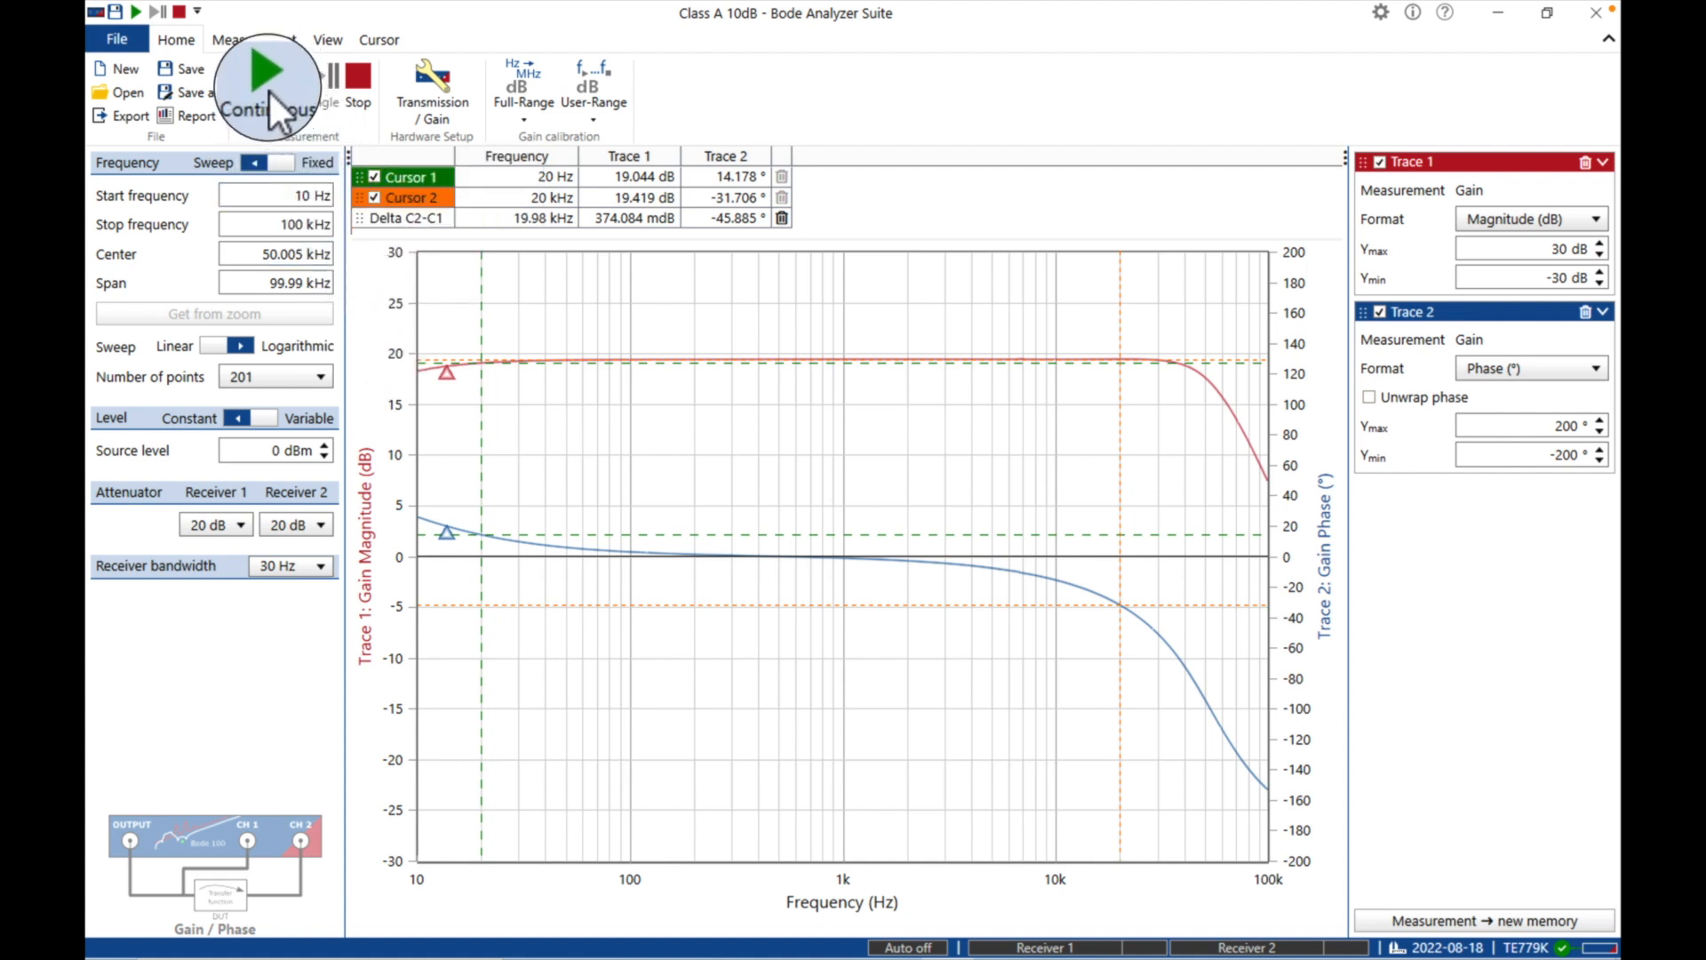
# Start continuous sweeps from the Measurement group.
pyautogui.click(265, 82)
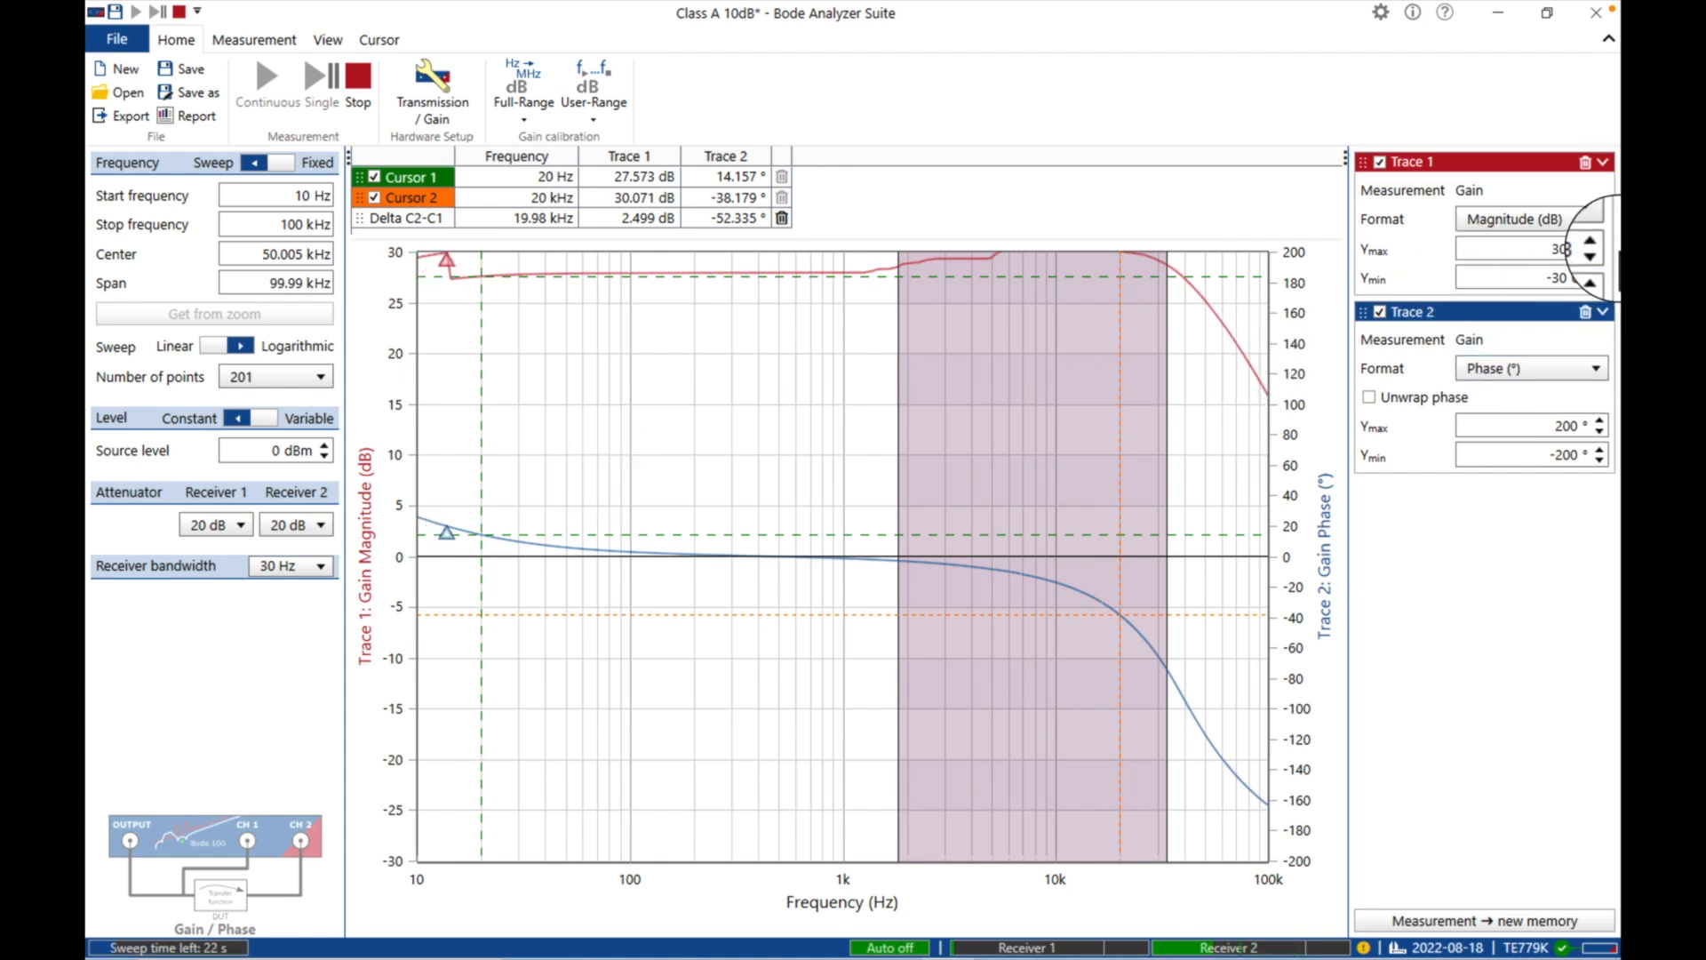
# Raise the Trace 1 gain axis maximum to 40 dB and reopen Hardware Setup.
pyautogui.click(1598, 242)
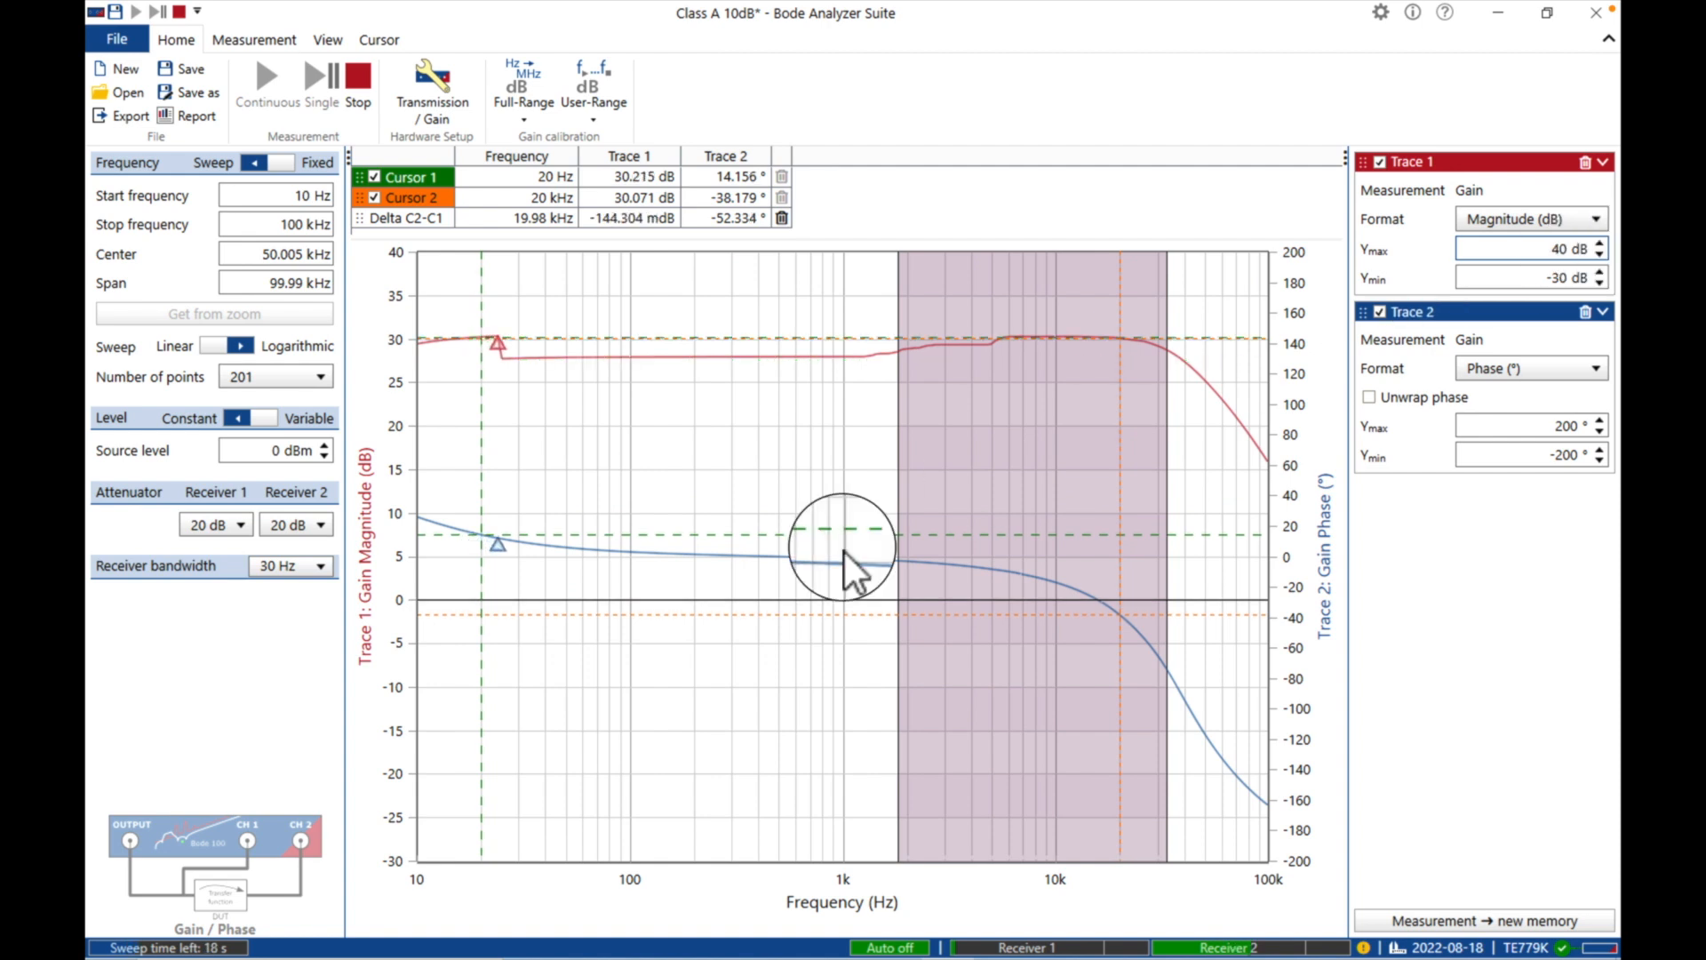
pyautogui.moveTo(650, 645)
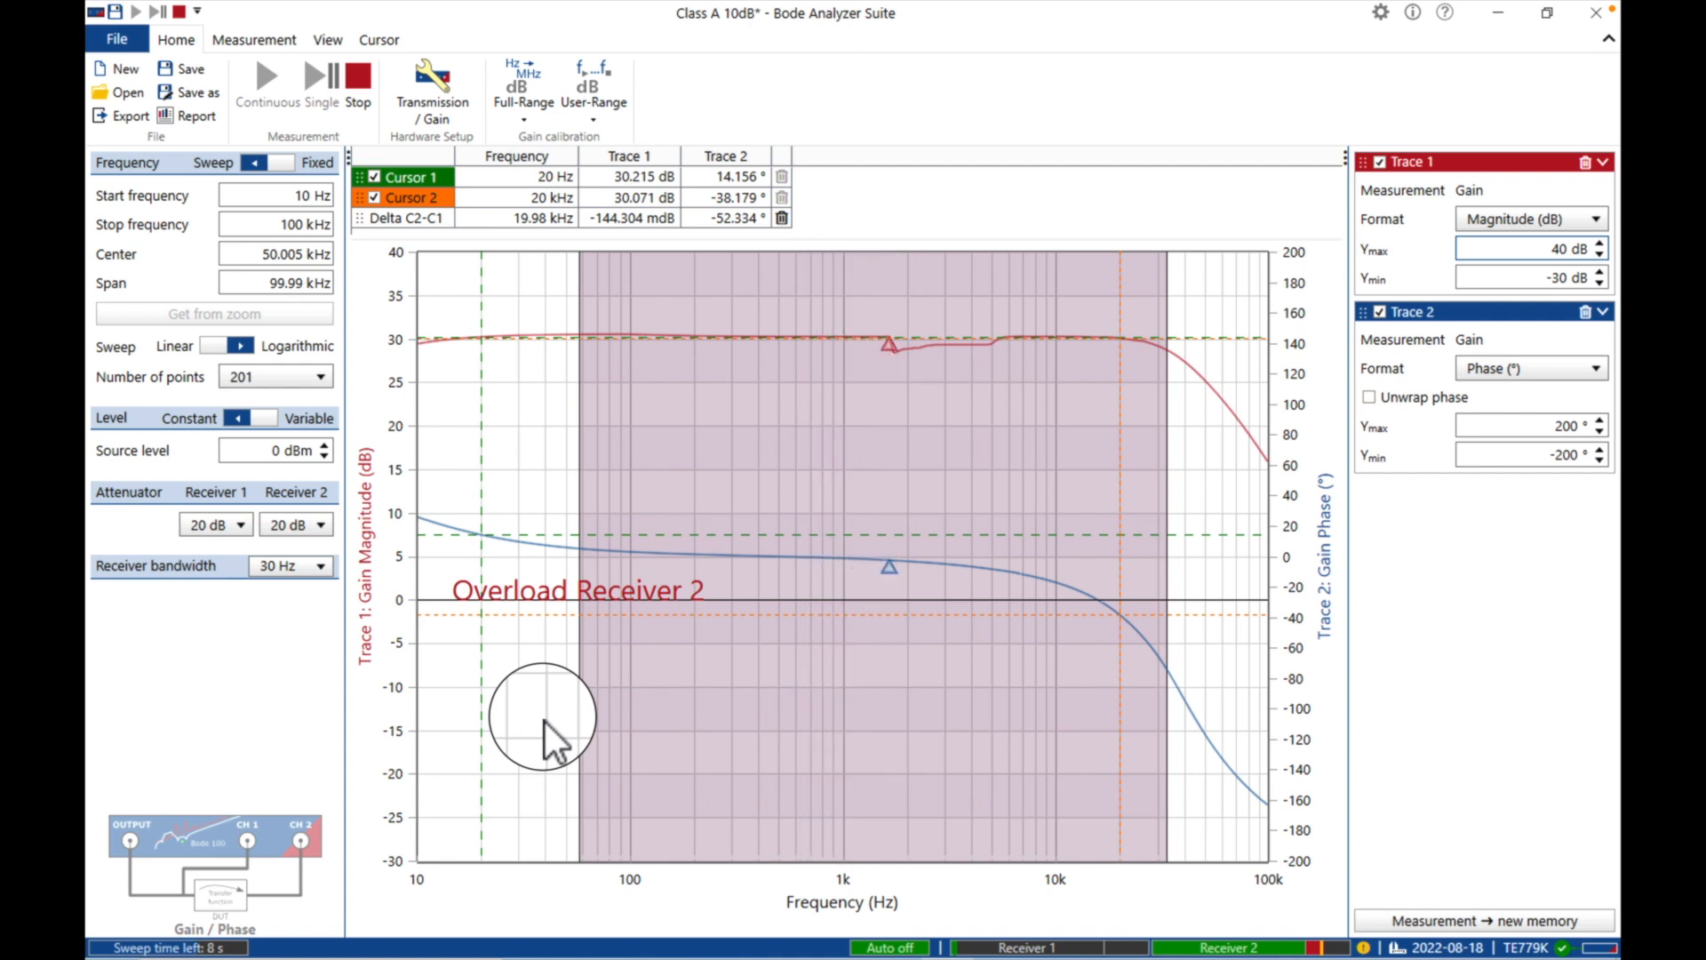
pyautogui.moveTo(935, 412)
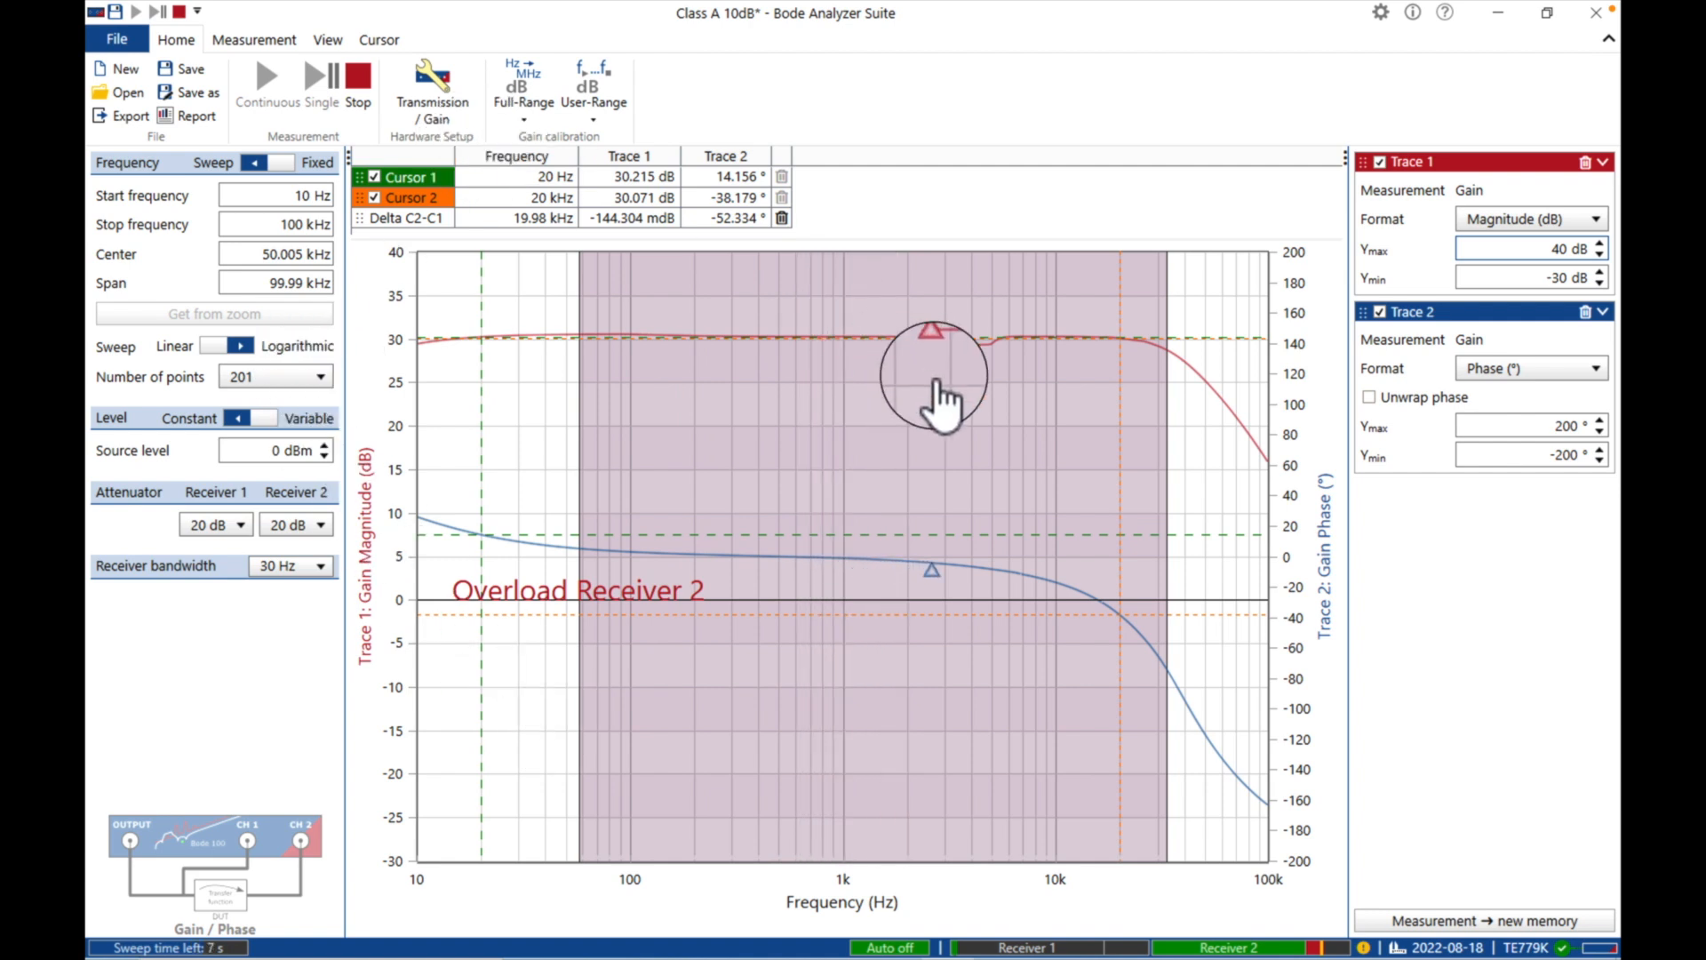
pyautogui.click(435, 73)
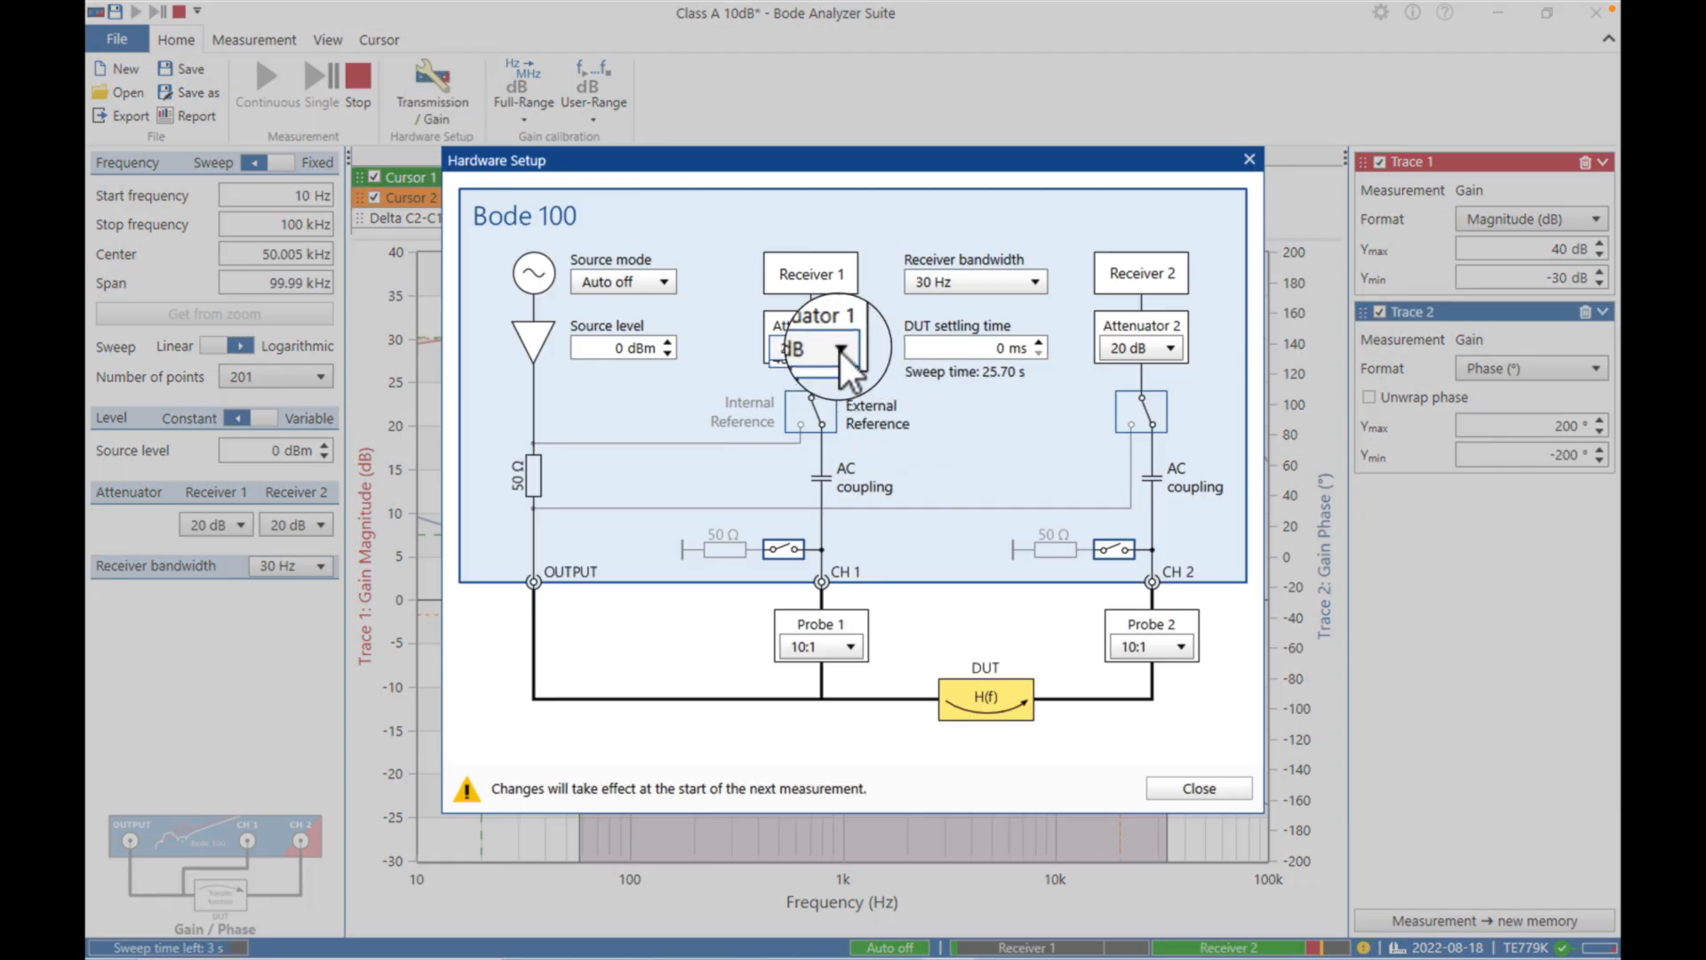
# Set the Receiver 2 attenuator to 30 dB, leaving Receiver 1 at 20 dB.
pyautogui.click(823, 342)
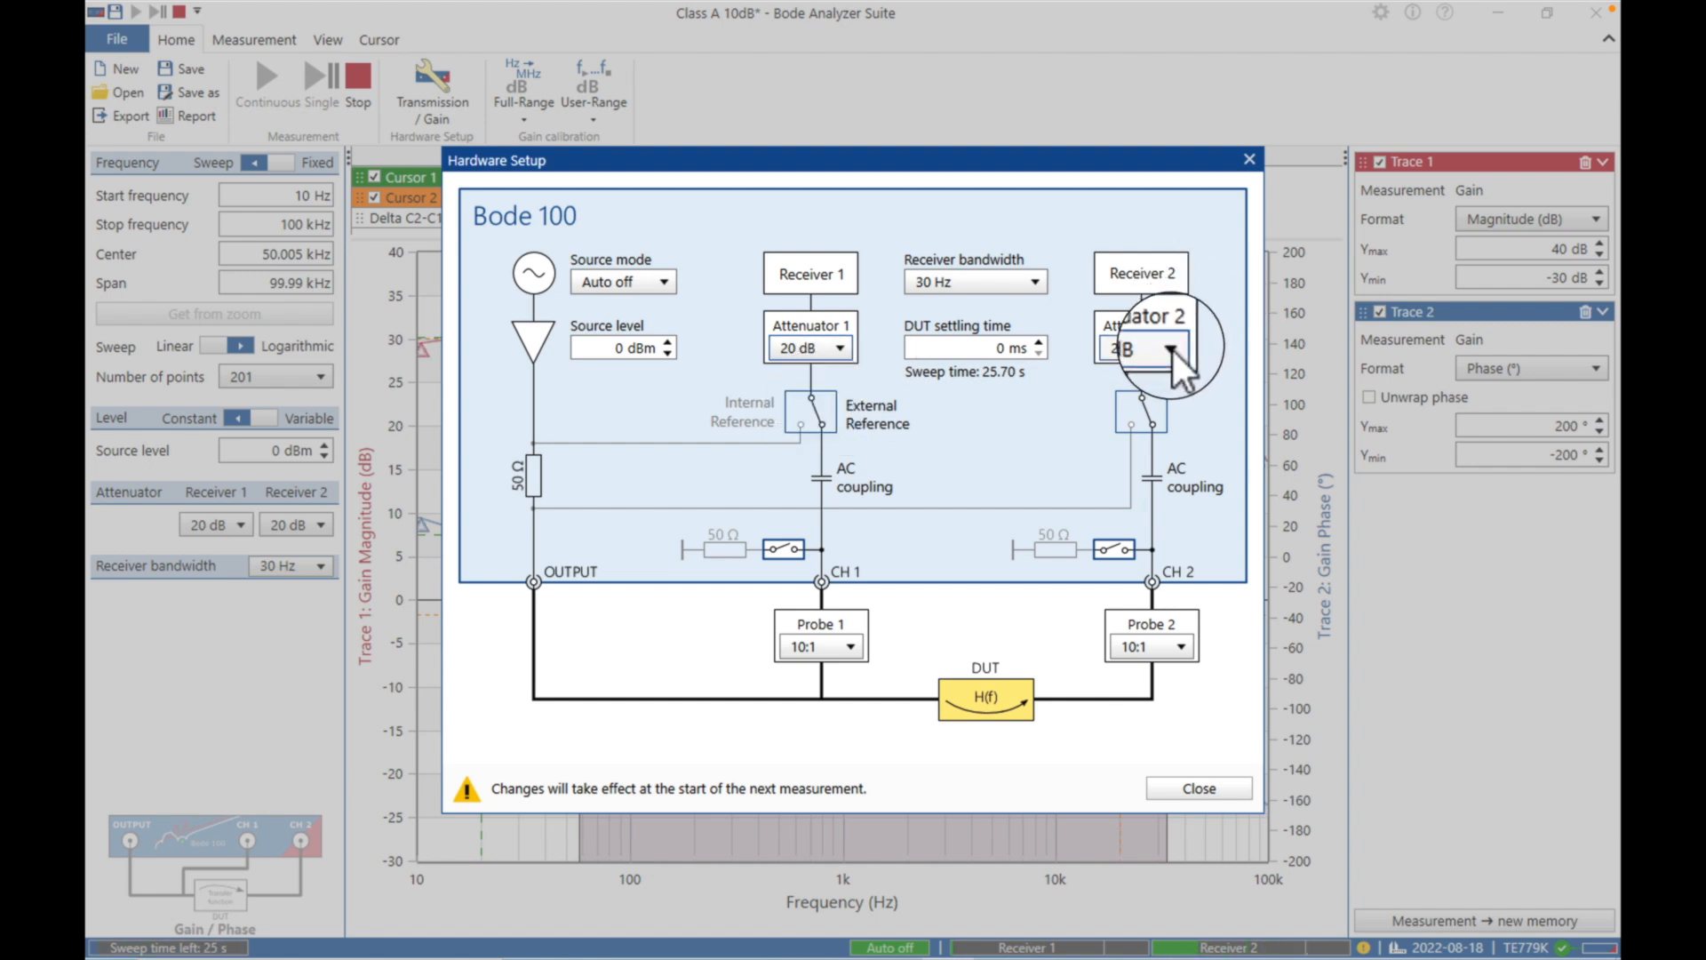
pyautogui.click(1182, 348)
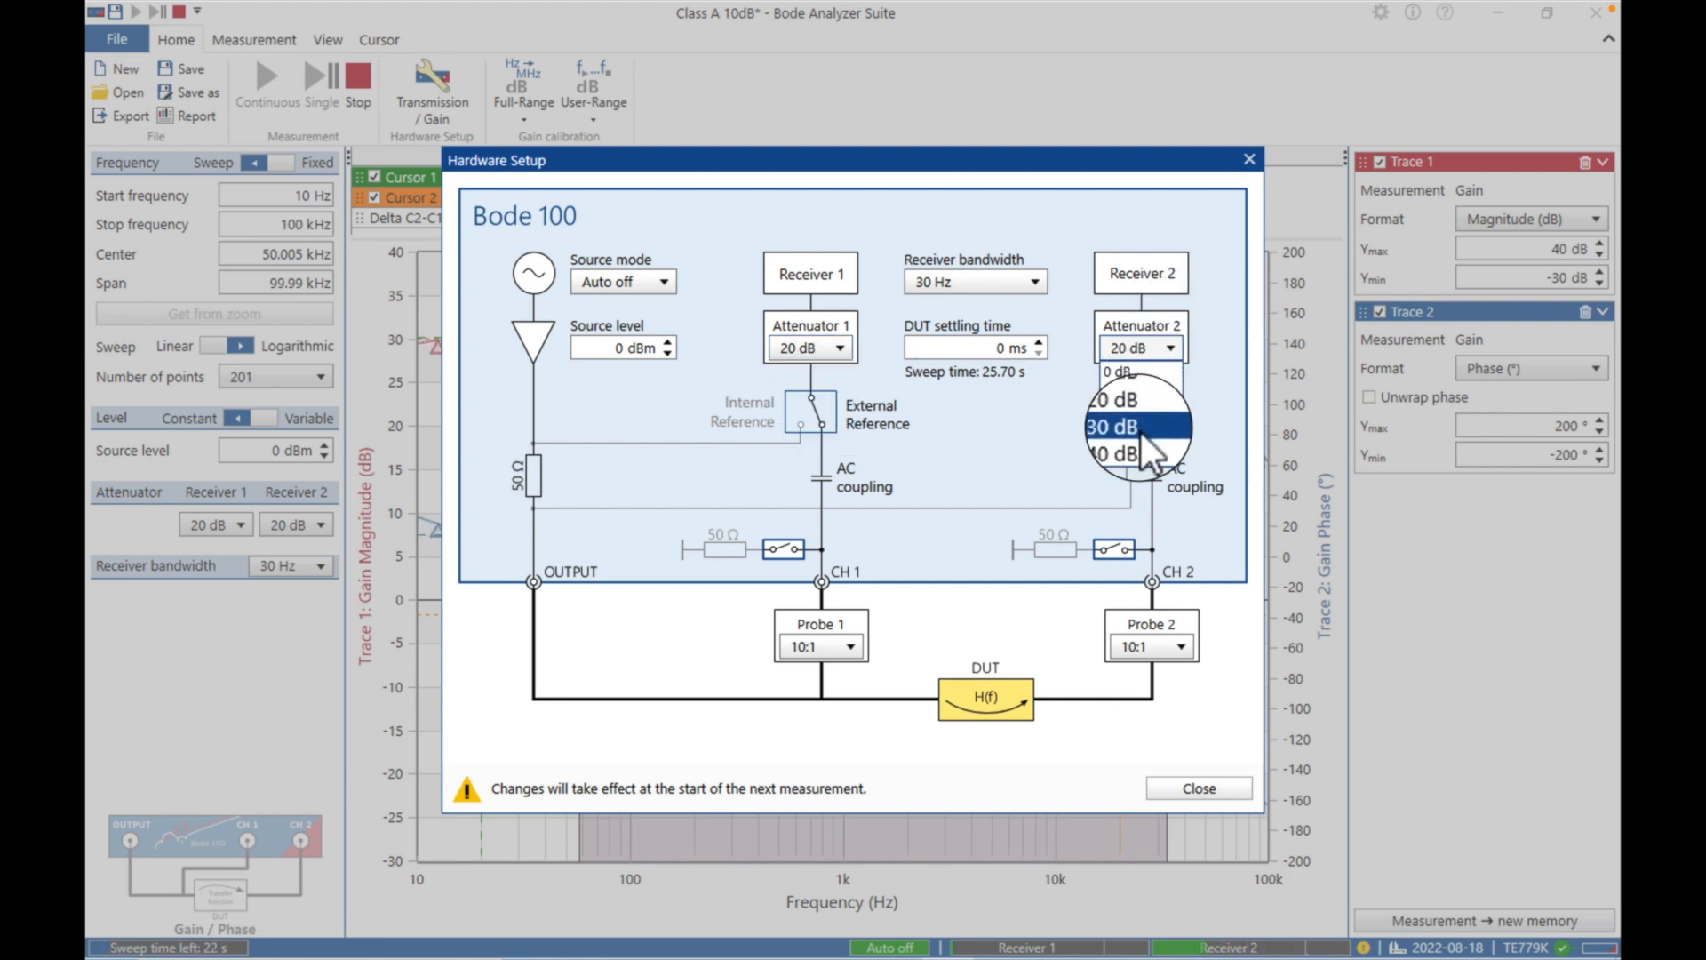
pyautogui.click(1112, 427)
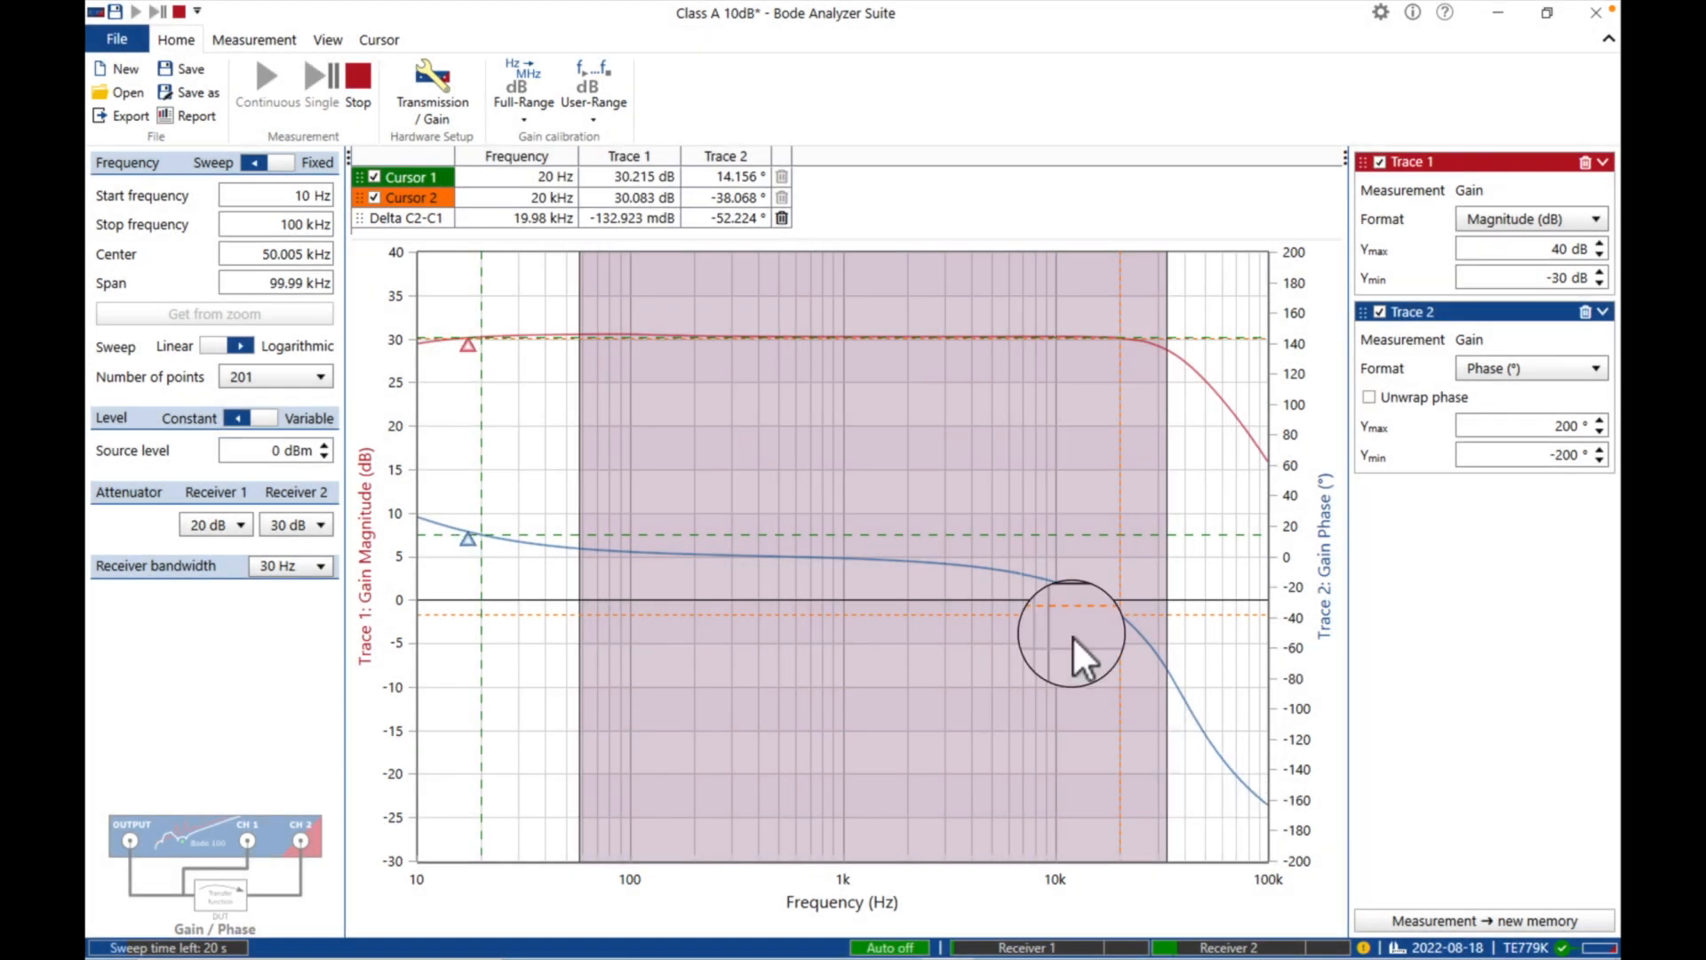
pyautogui.moveTo(894, 514)
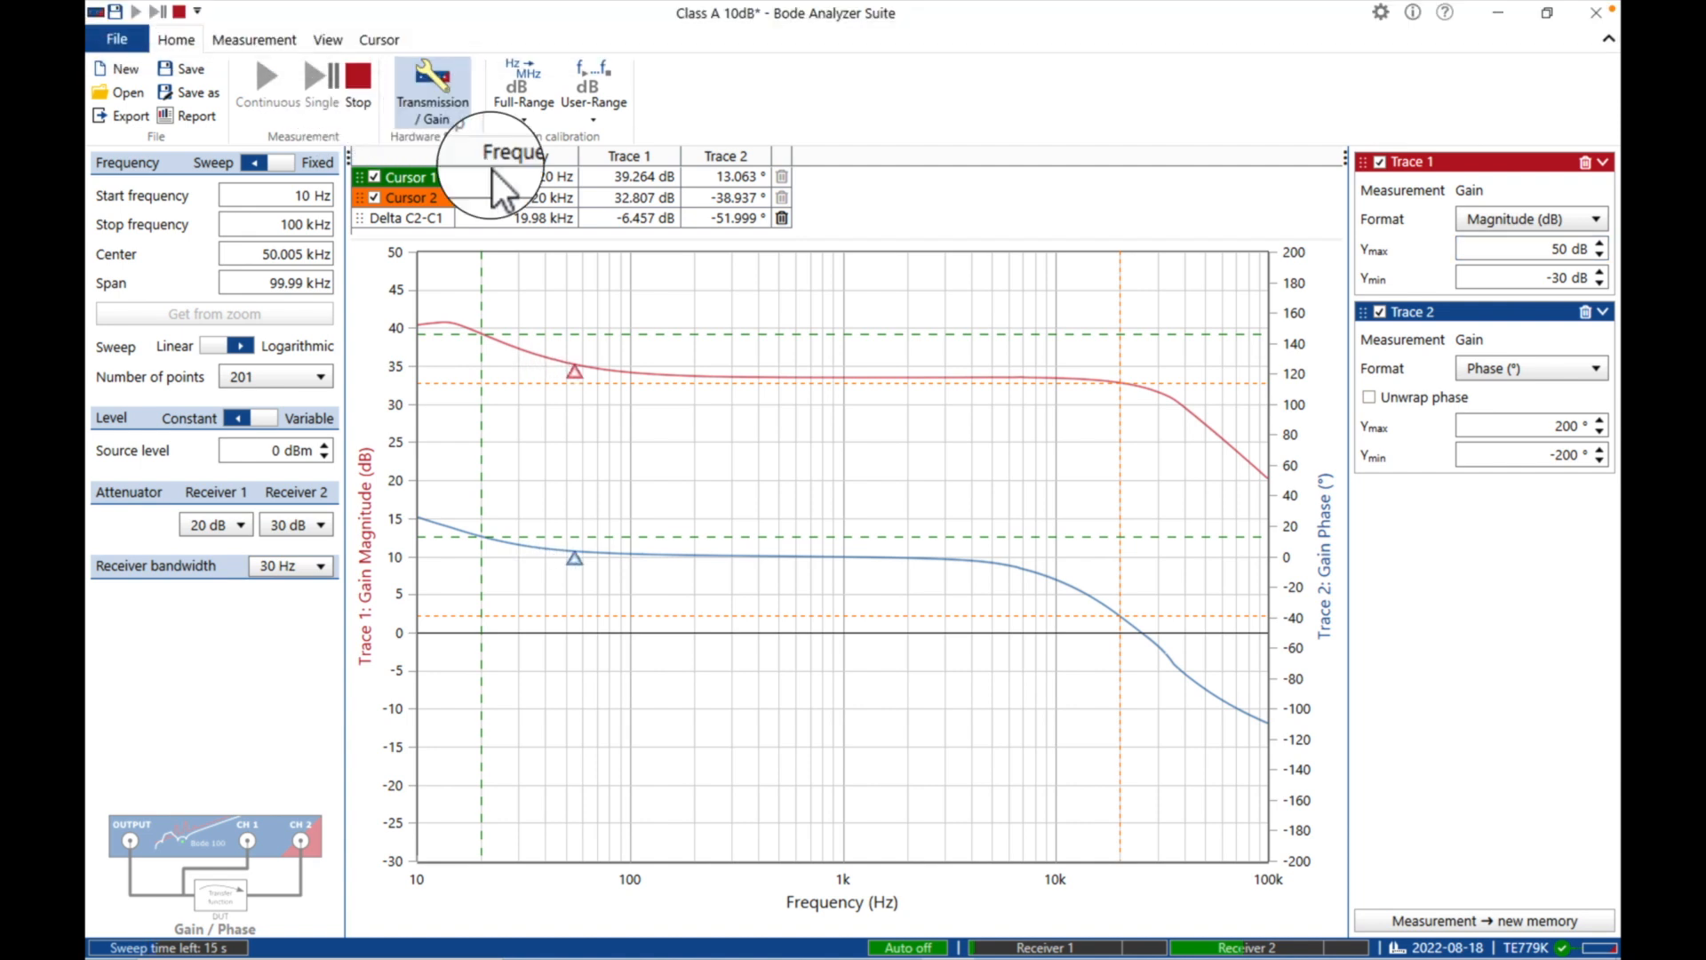
# Set the Receiver 1 attenuator to 30 dB in Hardware Setup and close it.
pyautogui.click(433, 84)
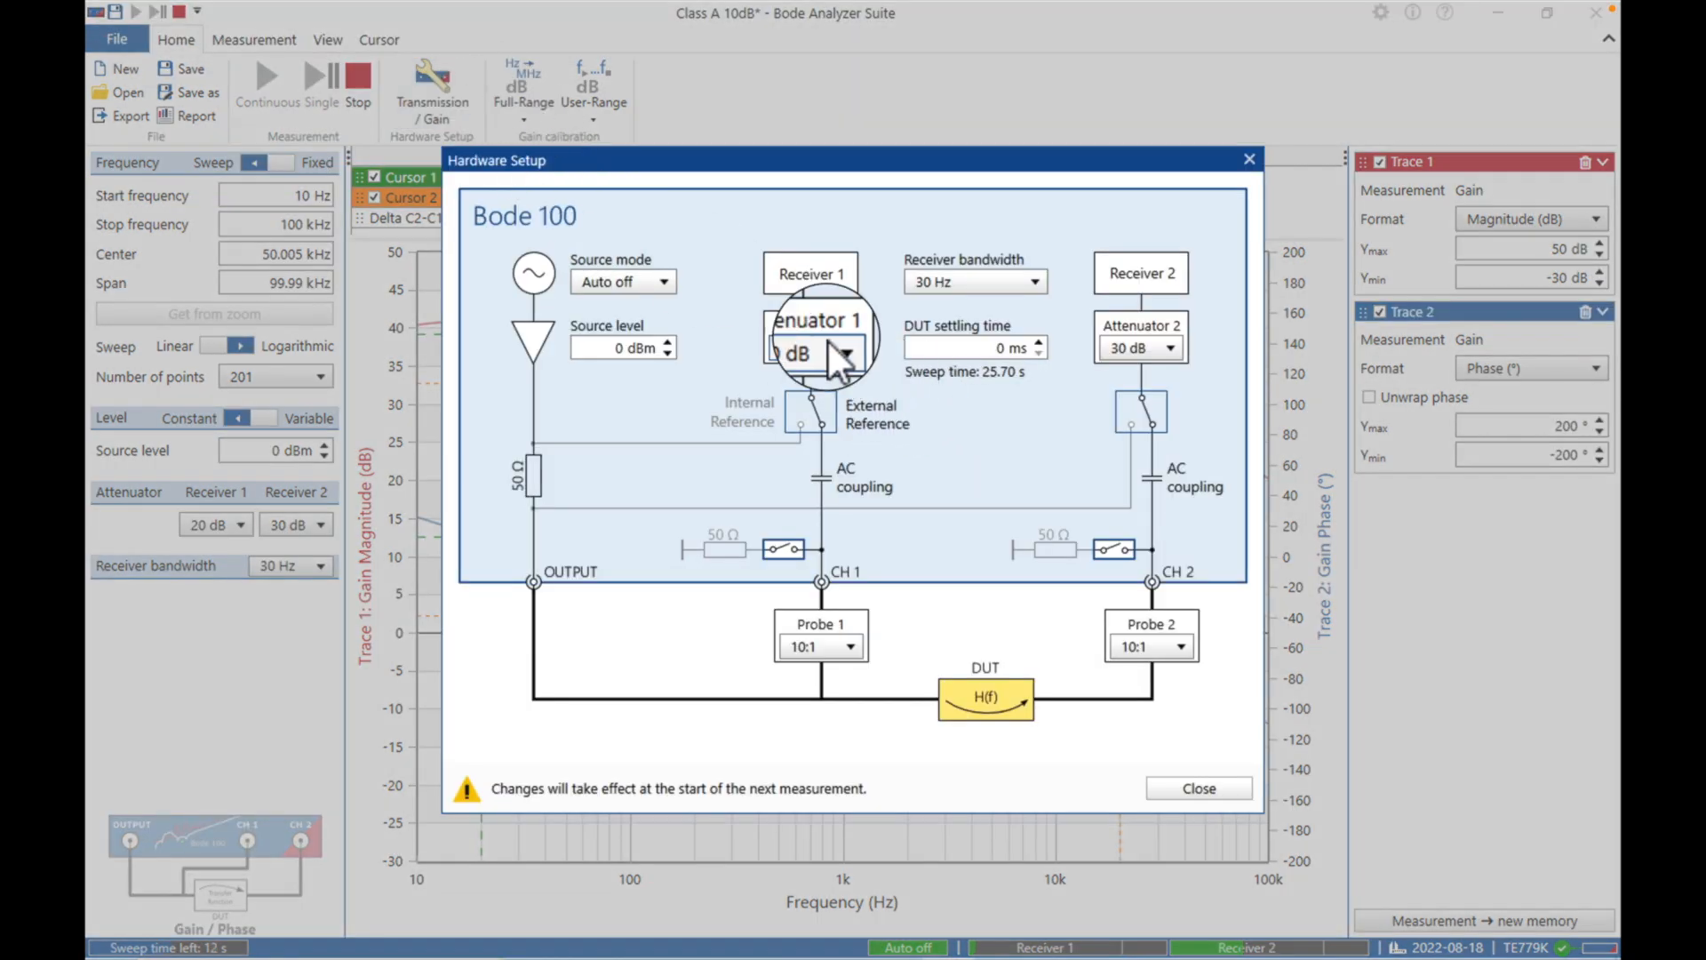
pyautogui.click(853, 346)
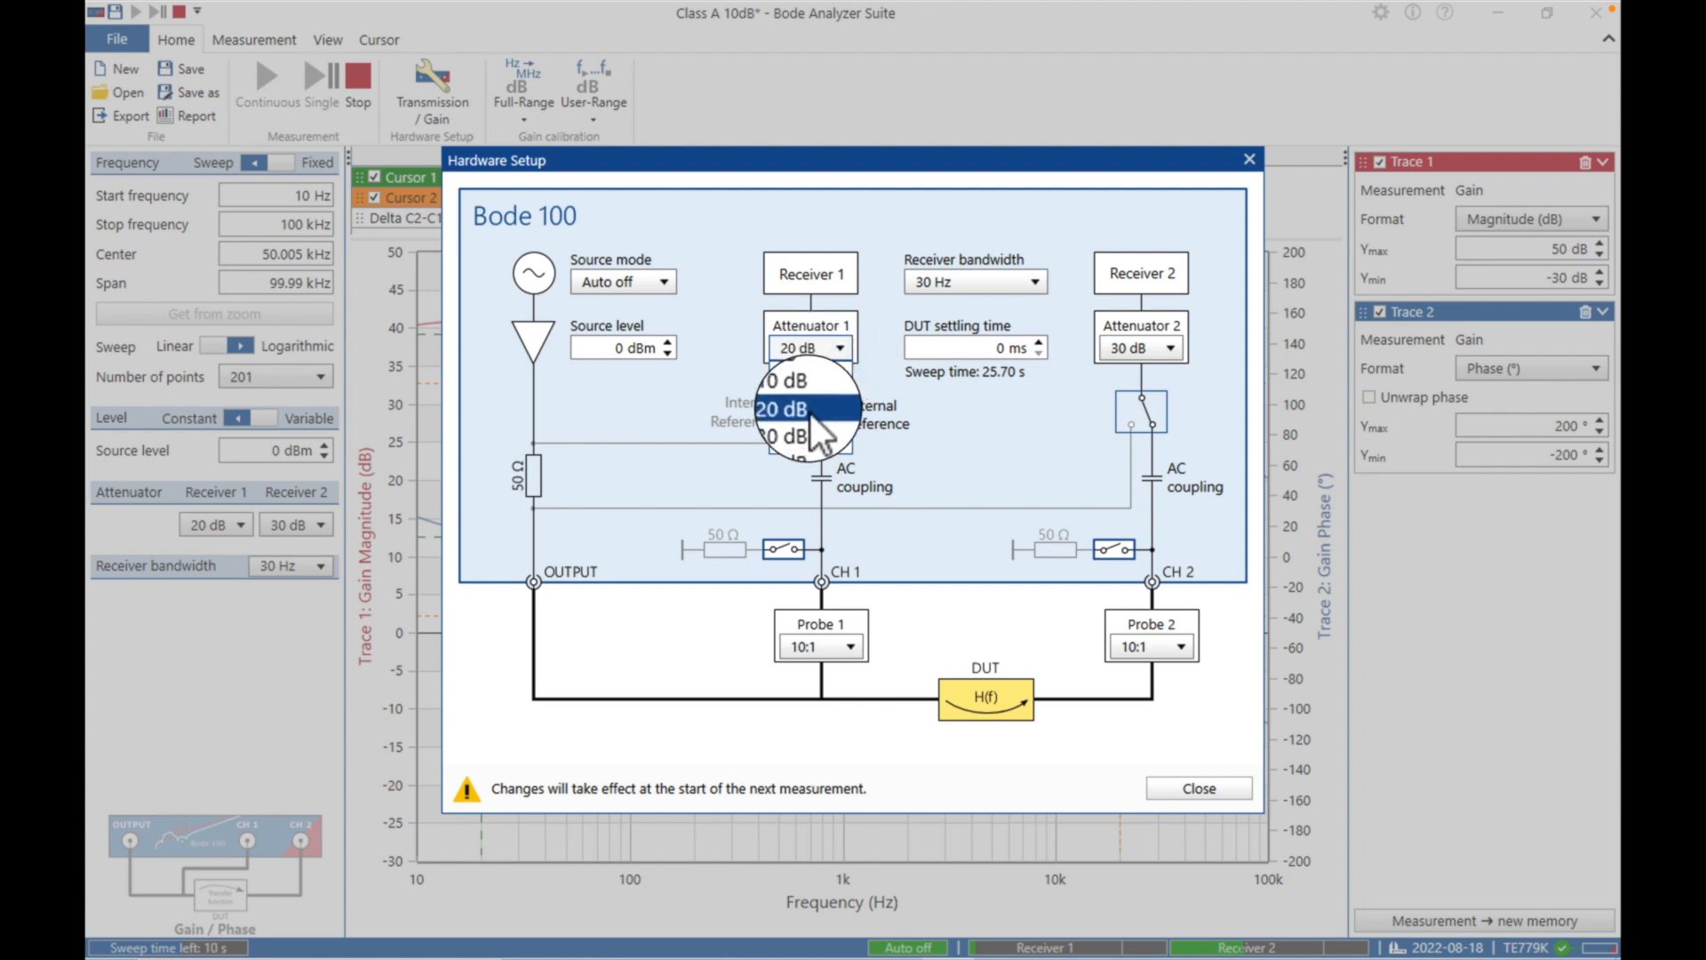
pyautogui.click(784, 437)
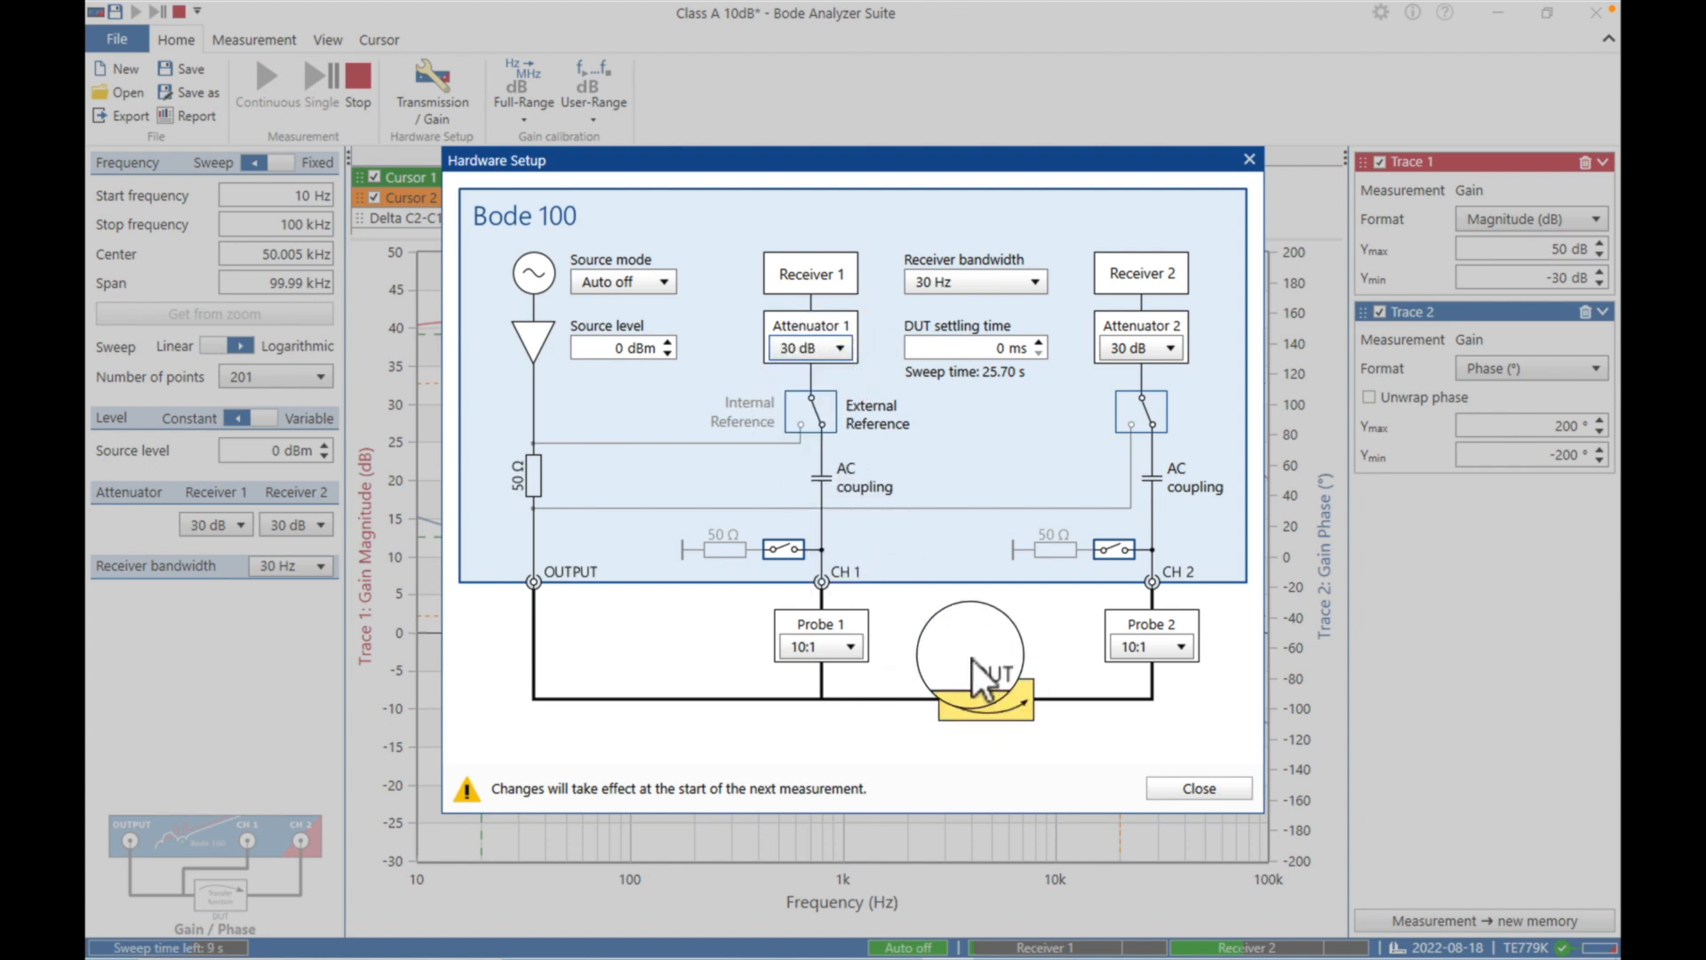
pyautogui.click(1199, 788)
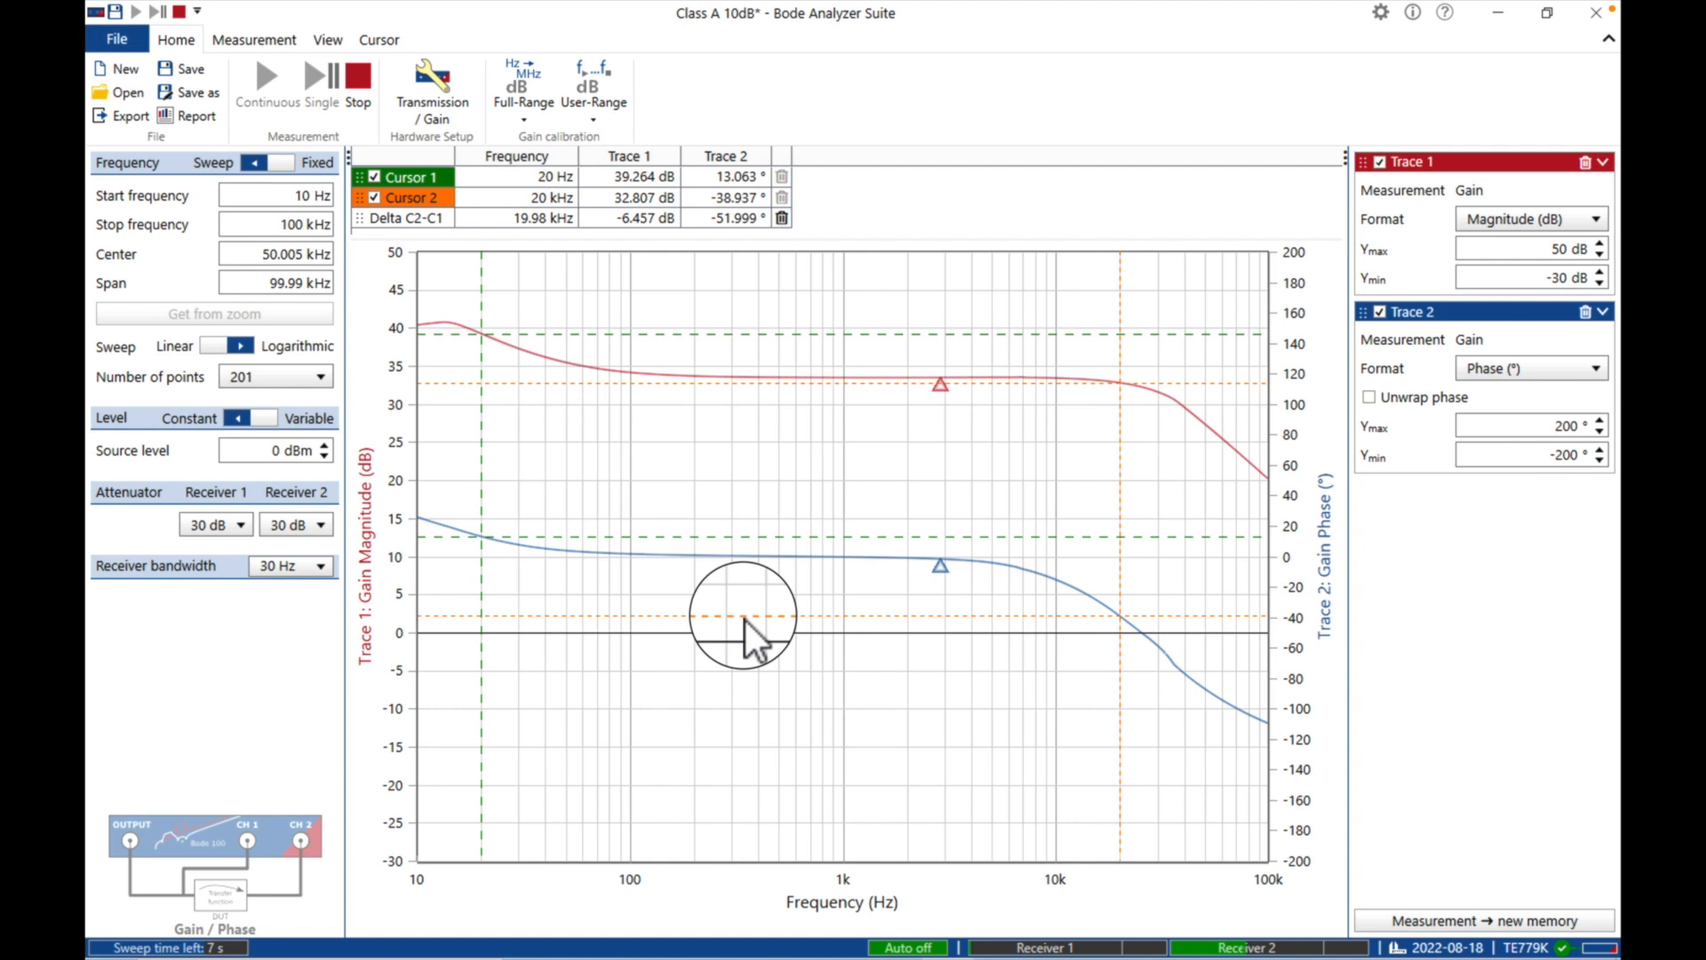